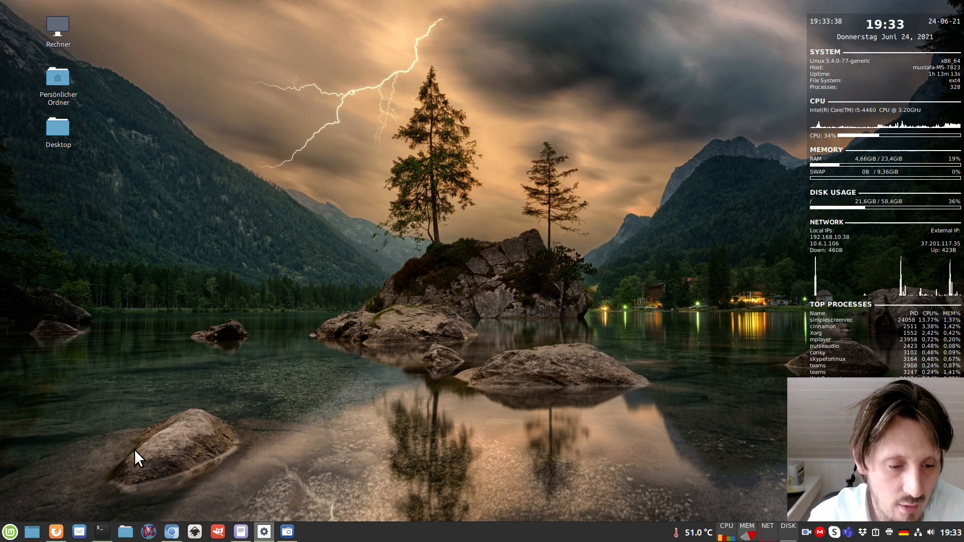
mouse_move(56, 532)
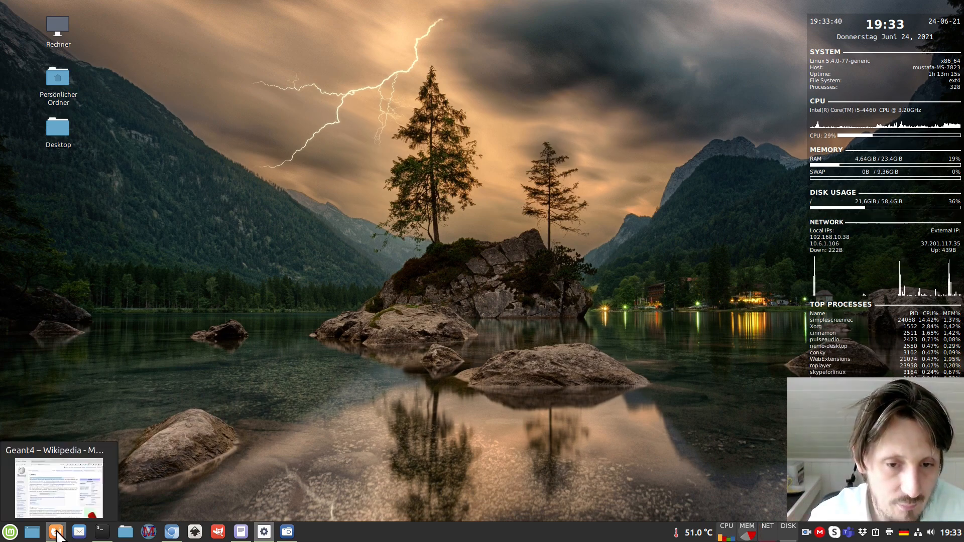
Bring up Firefox showing the German Wikipedia article on Geant4
left_click(55, 532)
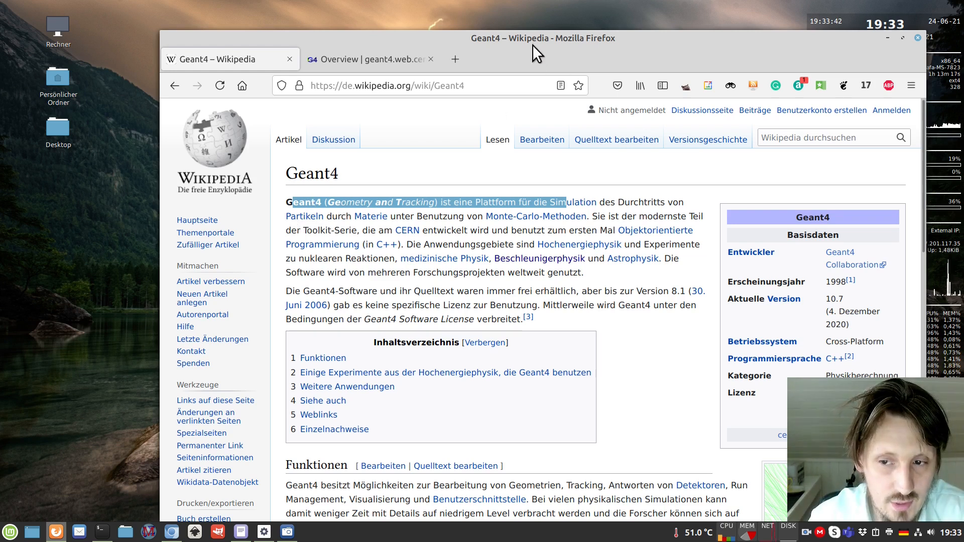
mouse_move(326, 225)
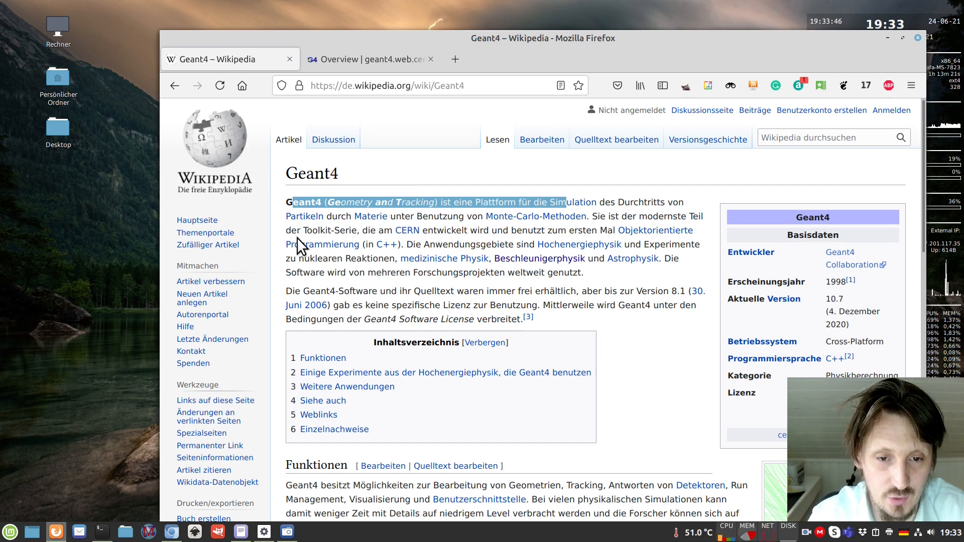
mouse_move(462, 206)
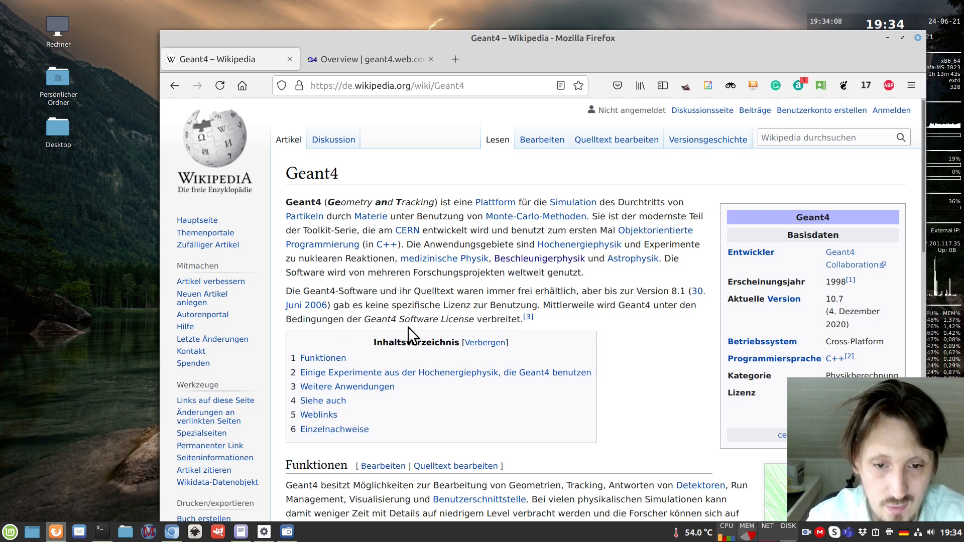
mouse_move(599, 246)
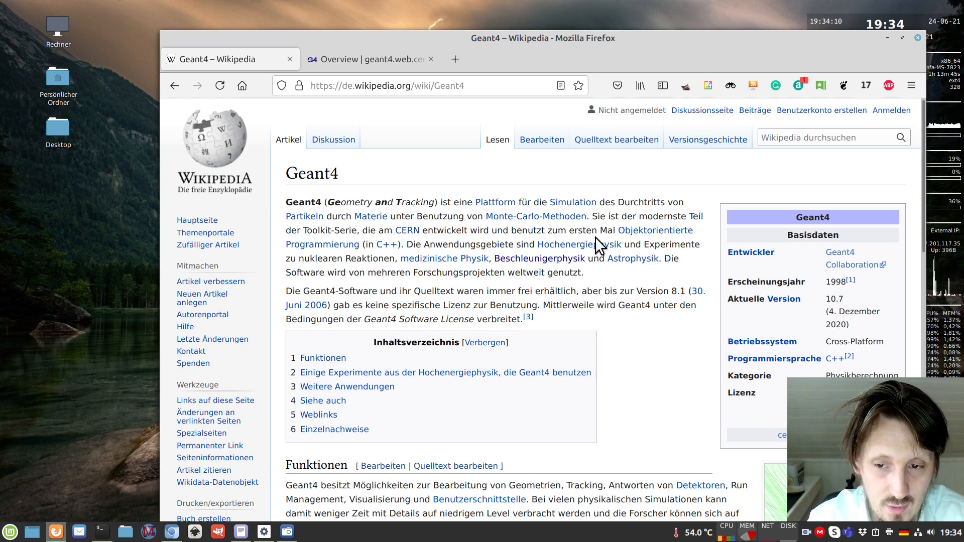
mouse_move(562, 229)
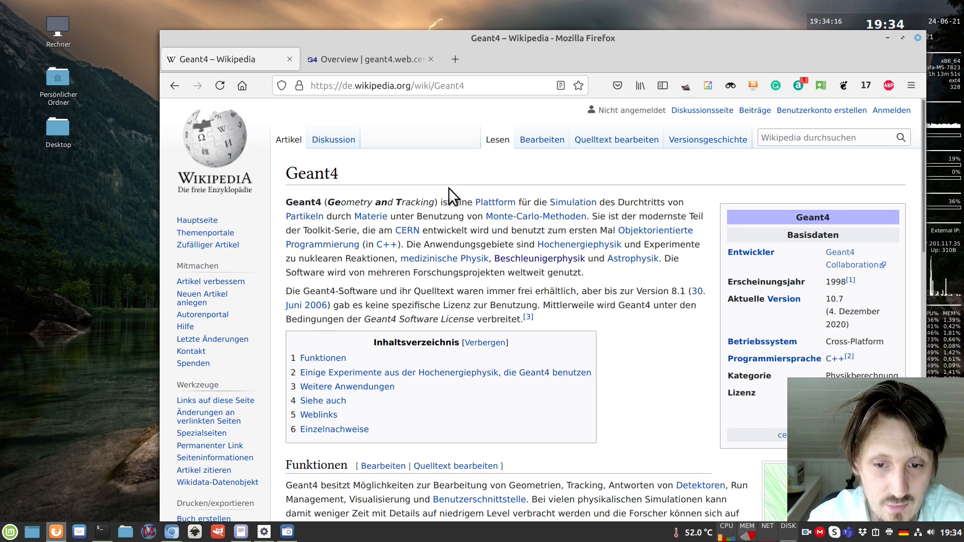
mouse_move(463, 248)
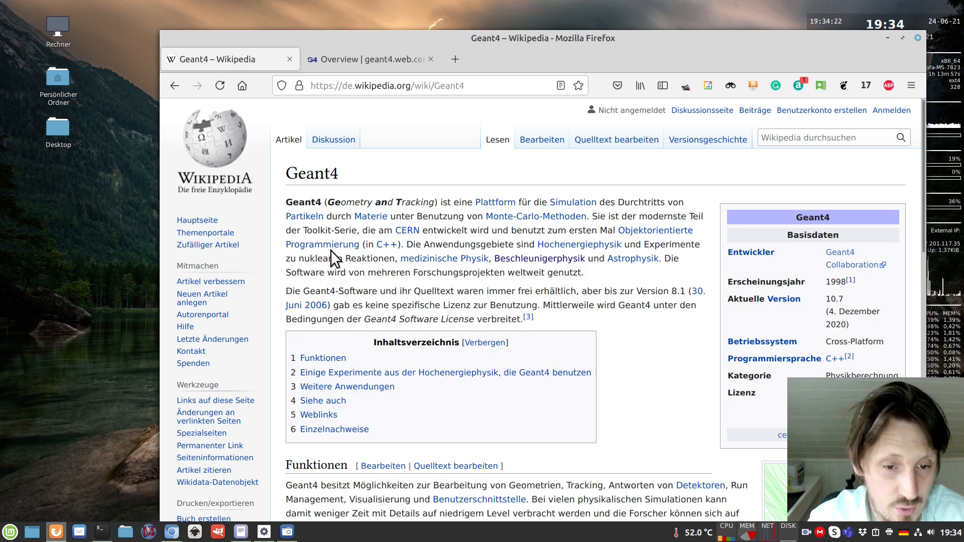
mouse_move(341, 202)
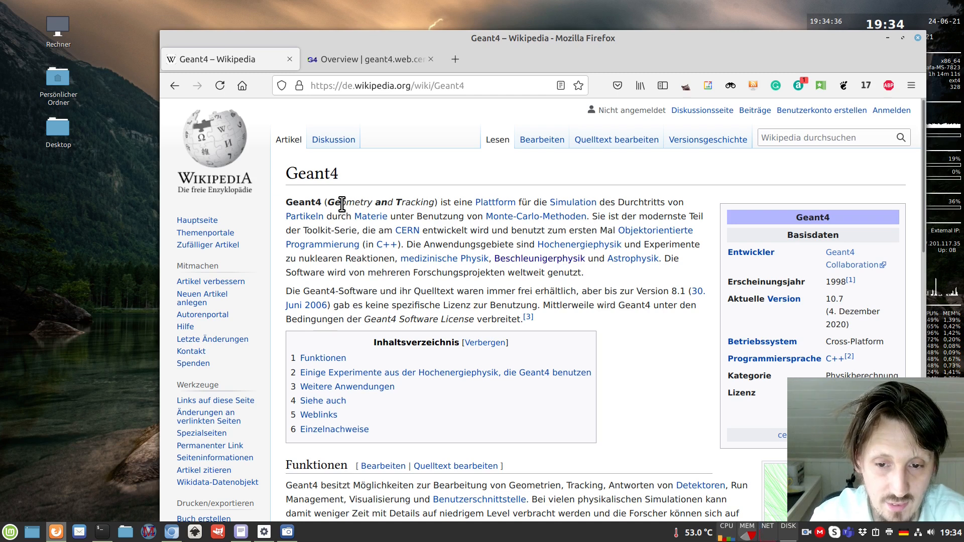
mouse_move(515, 306)
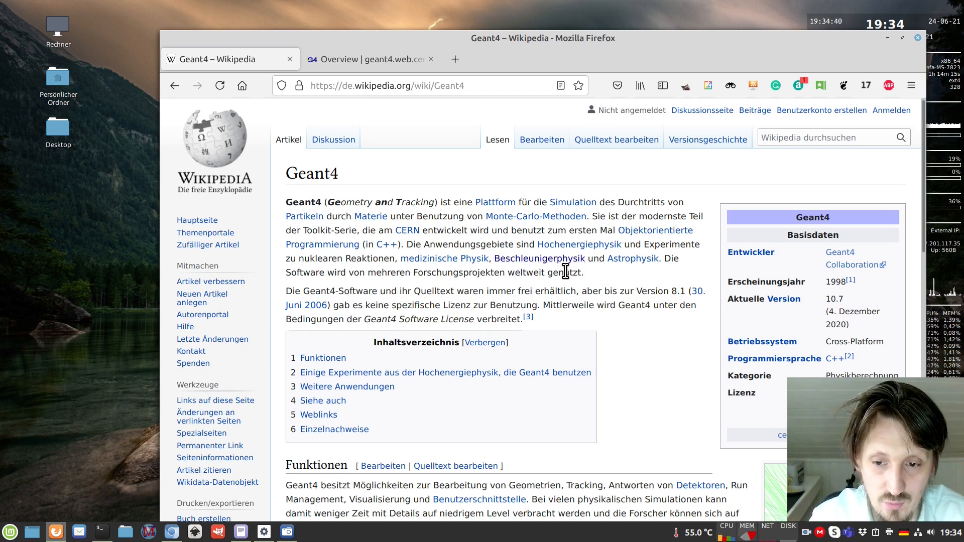
mouse_move(597, 298)
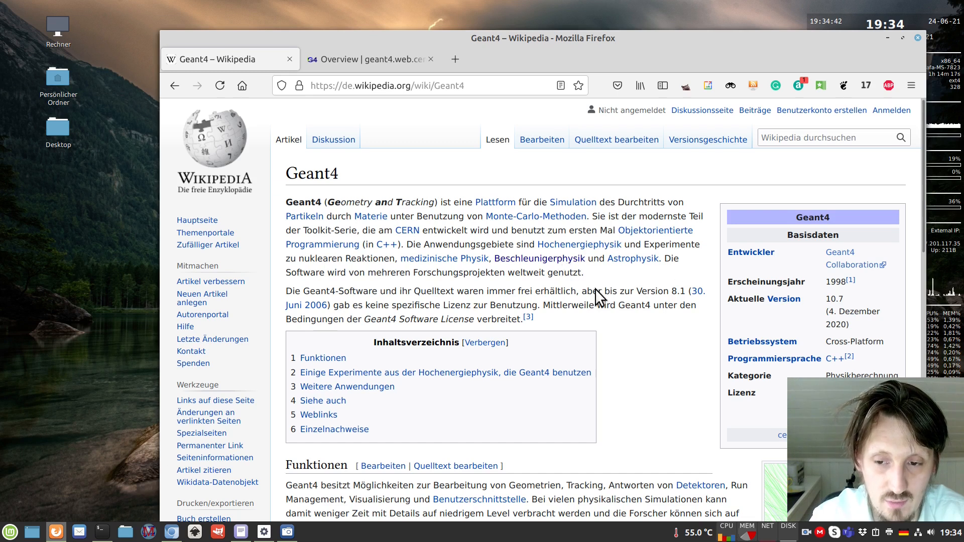
mouse_move(648, 329)
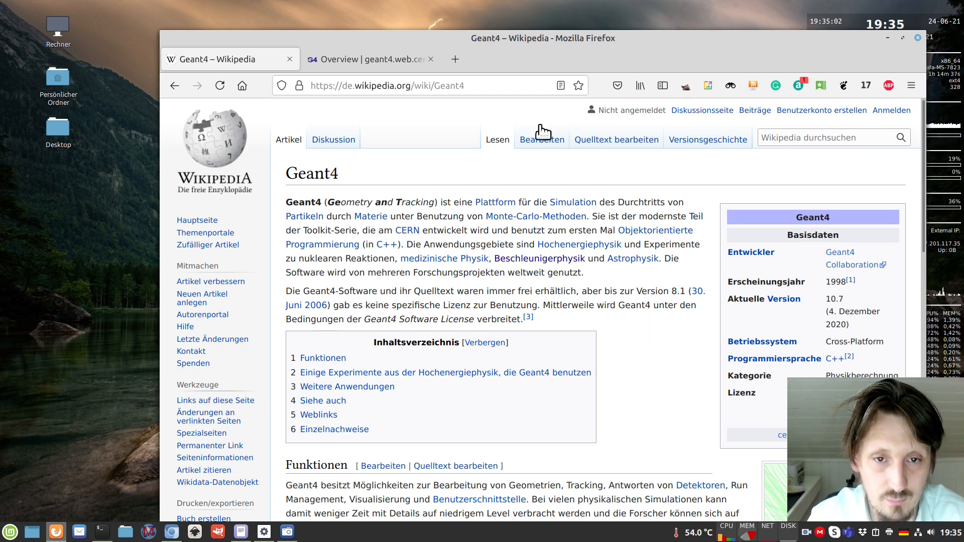
Open the Geant4 download page from the geant4.web.cern.ch overview tab
left_click(369, 59)
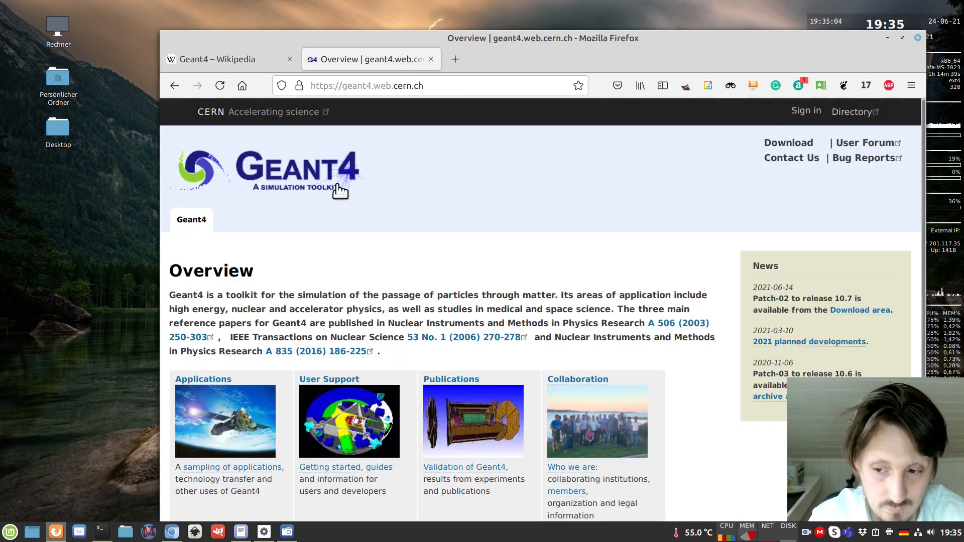
mouse_move(361, 192)
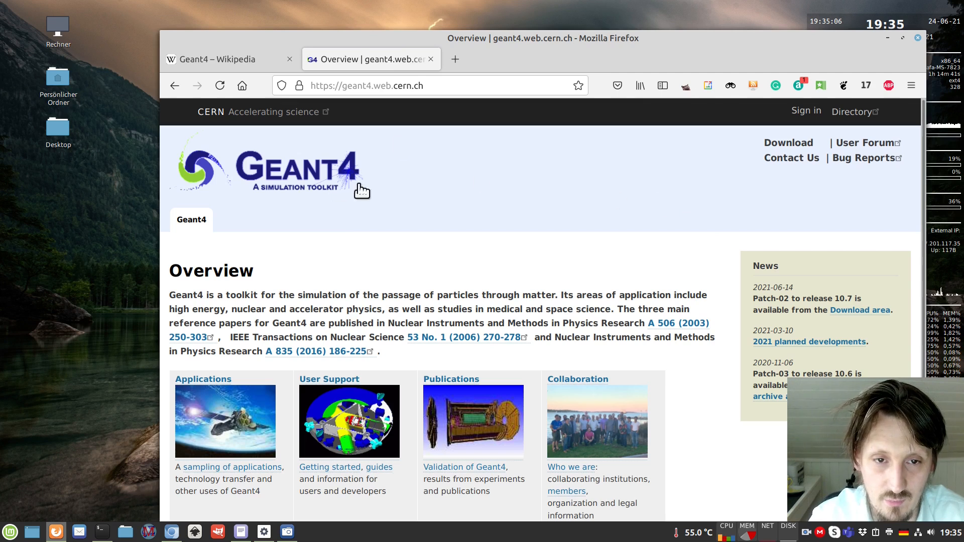
mouse_move(384, 110)
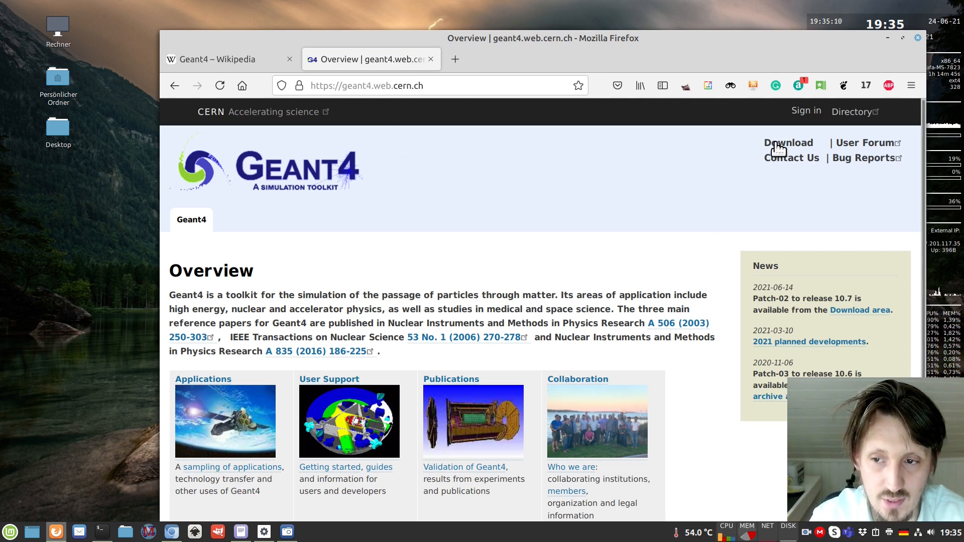
left_click(788, 142)
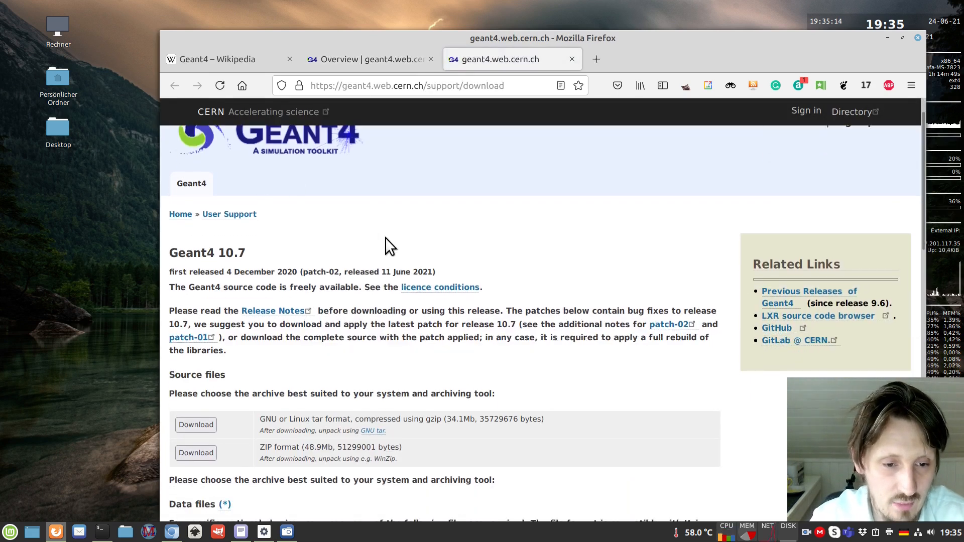
scroll("down", 3)
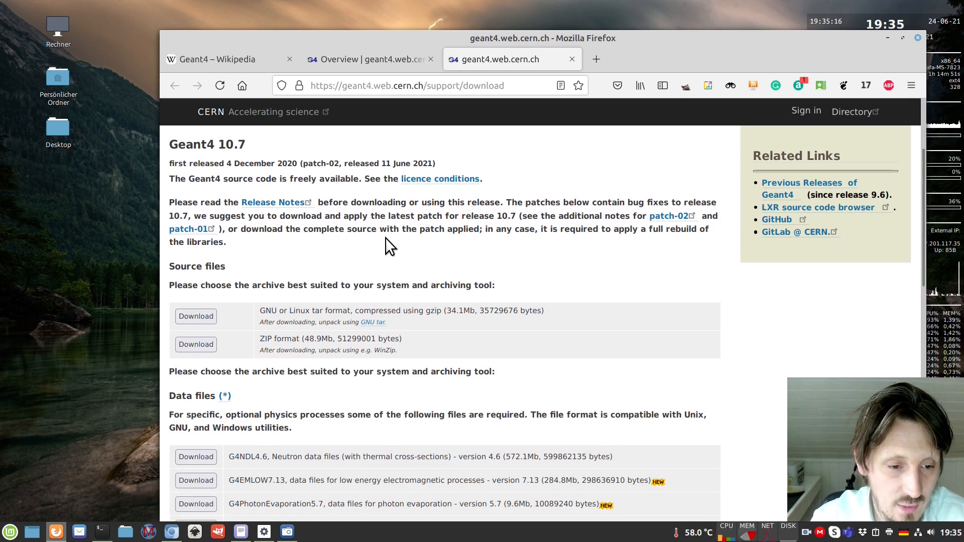
scroll("down", 3)
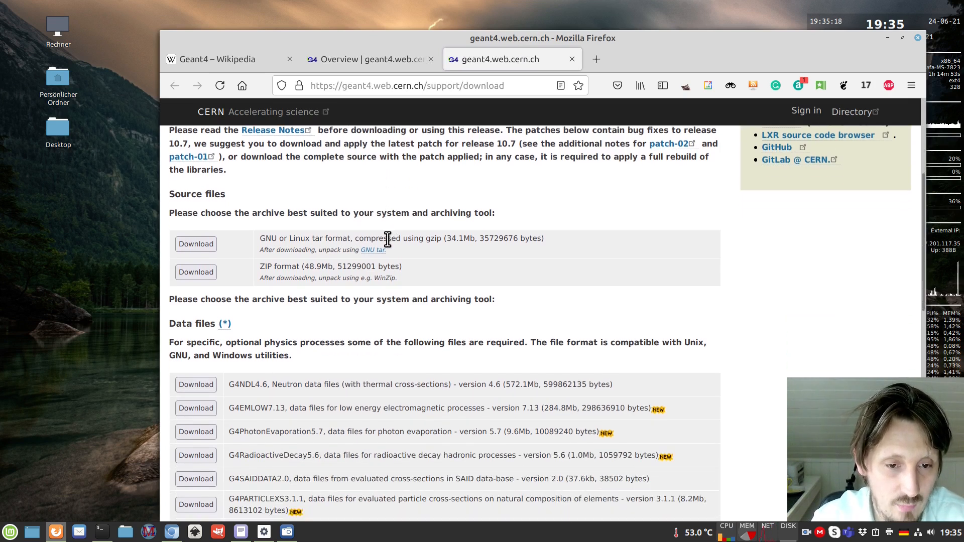
scroll("up", 3)
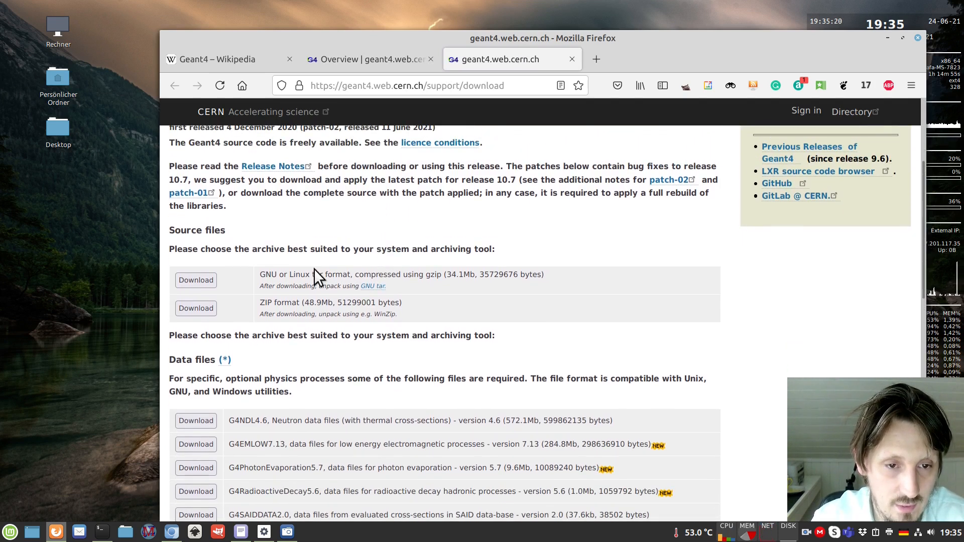
mouse_move(293, 284)
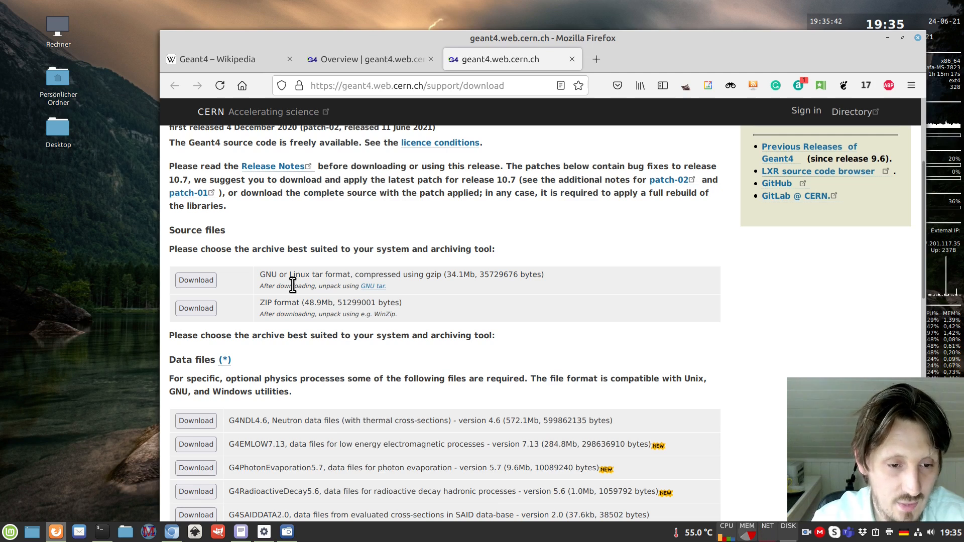
mouse_move(199, 301)
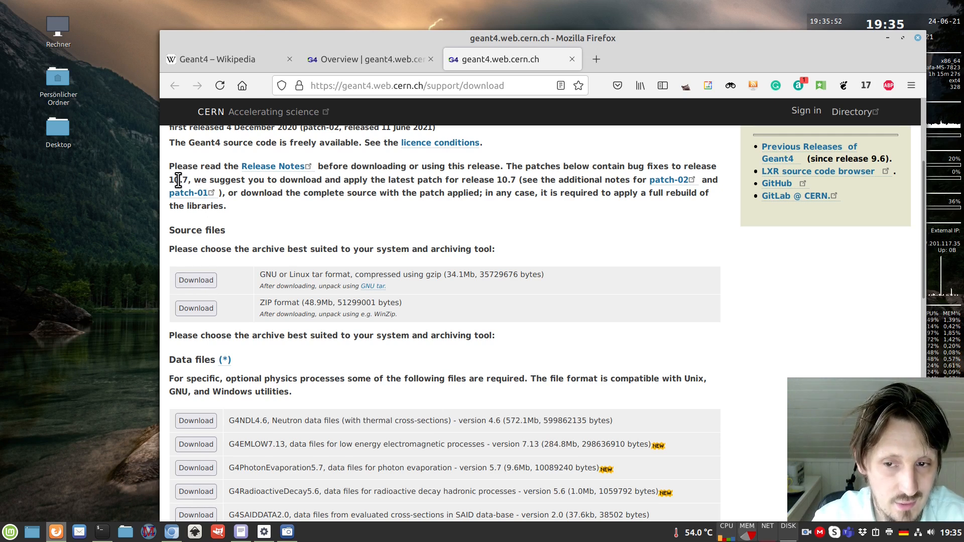
Save the GNU/Linux geant4.10.07.p02.tar.gz source archive to disk
left_click(195, 308)
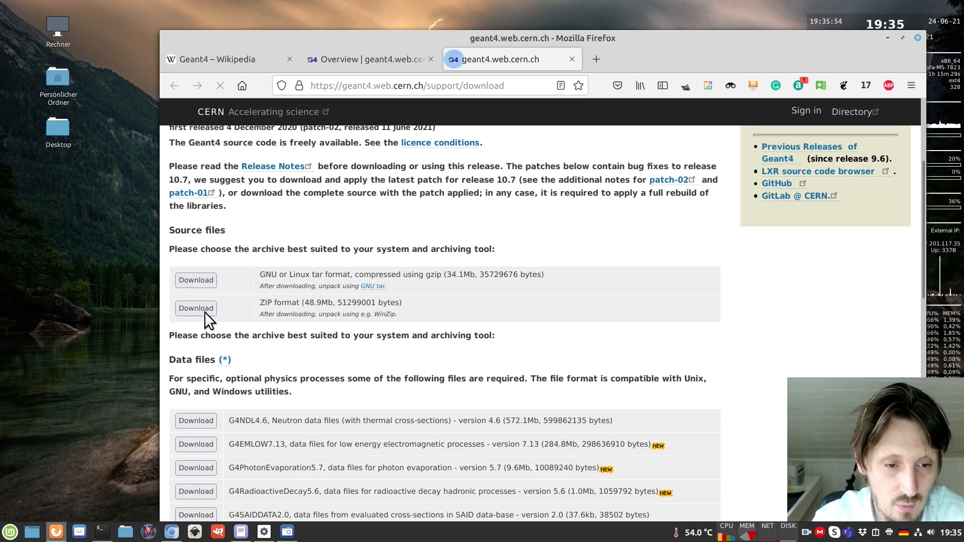
left_click(195, 280)
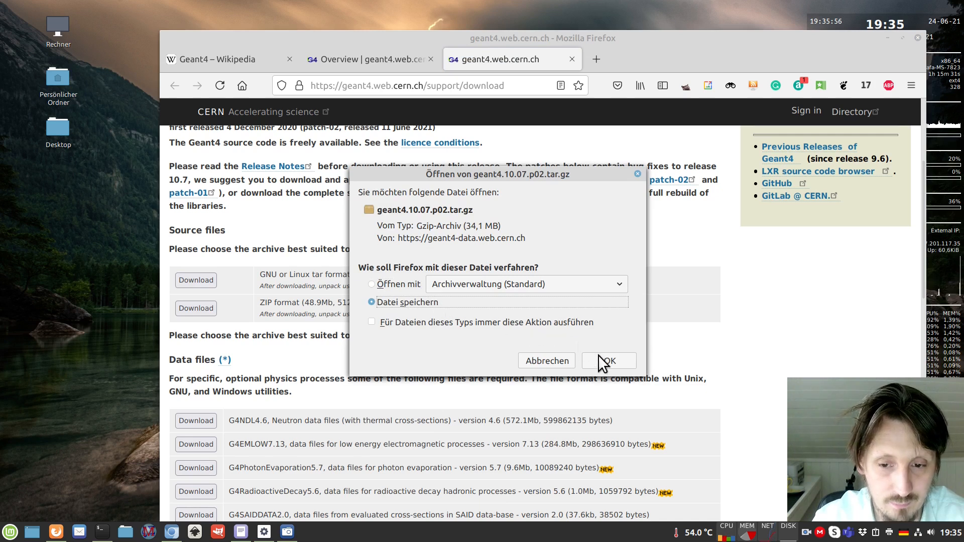
left_click(608, 360)
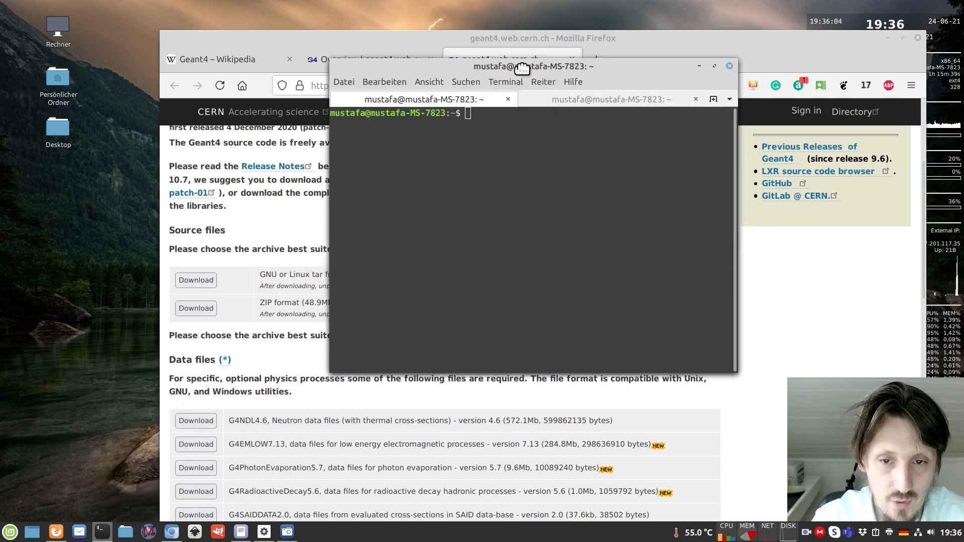
Create a geant4 folder under software and make it the current directory
left_click_drag(518, 66, 280, 236)
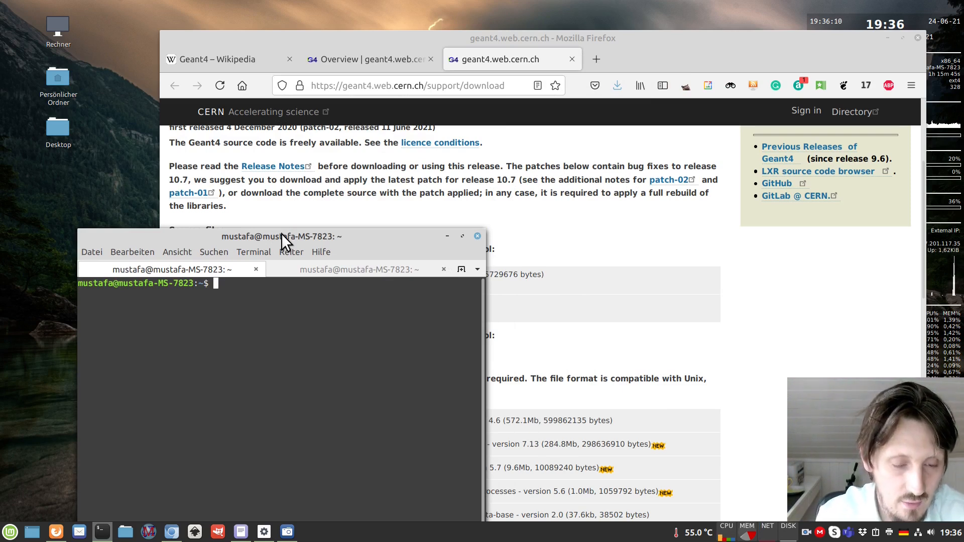
type("cd")
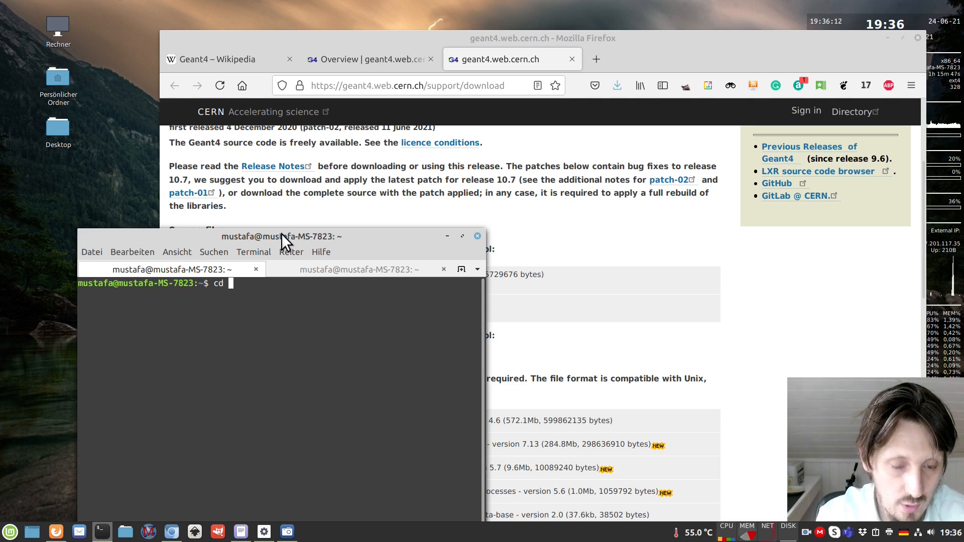
type("software/")
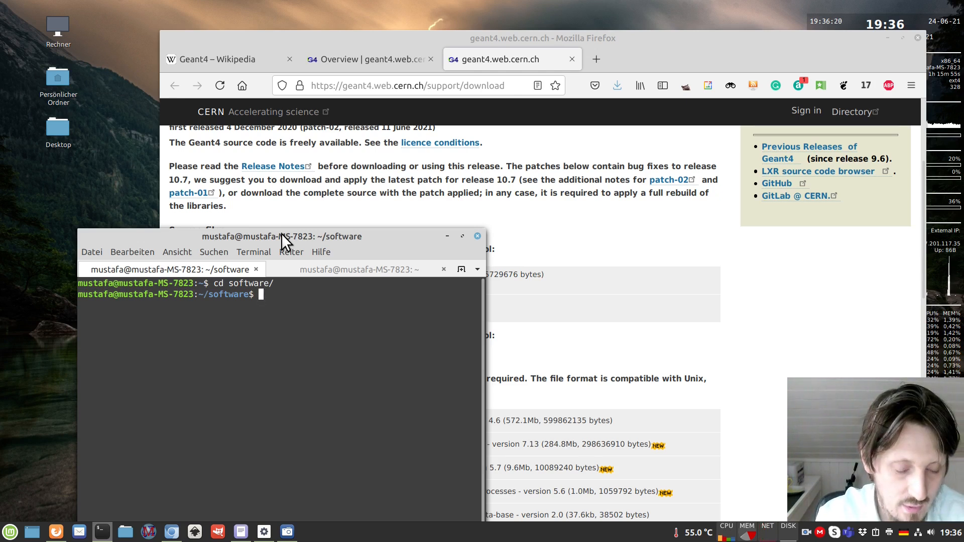
type("mkdir")
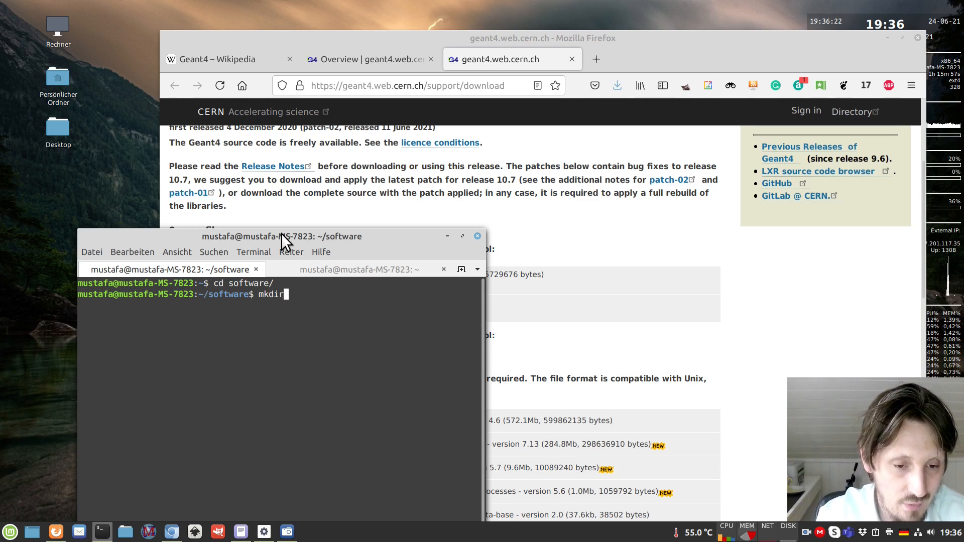
type("geant4")
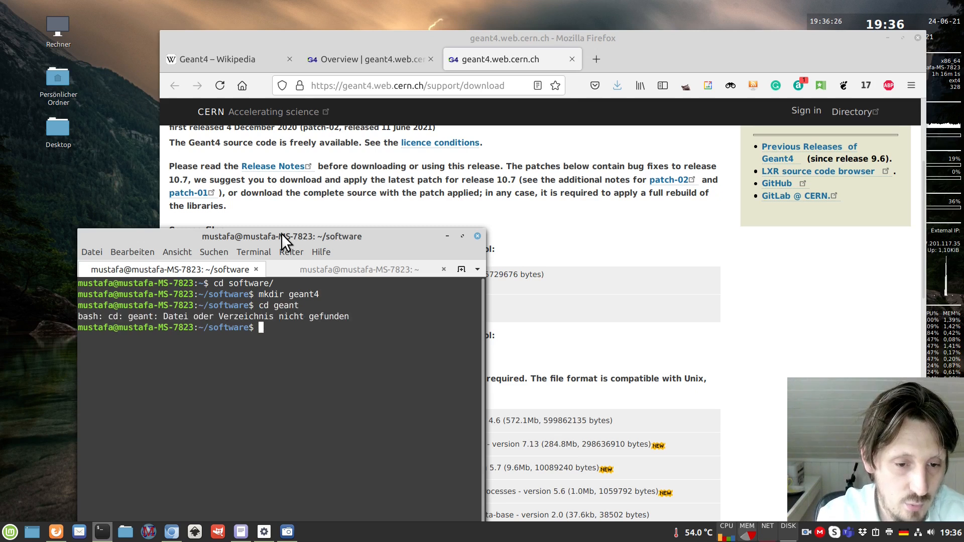
type("cd geant4")
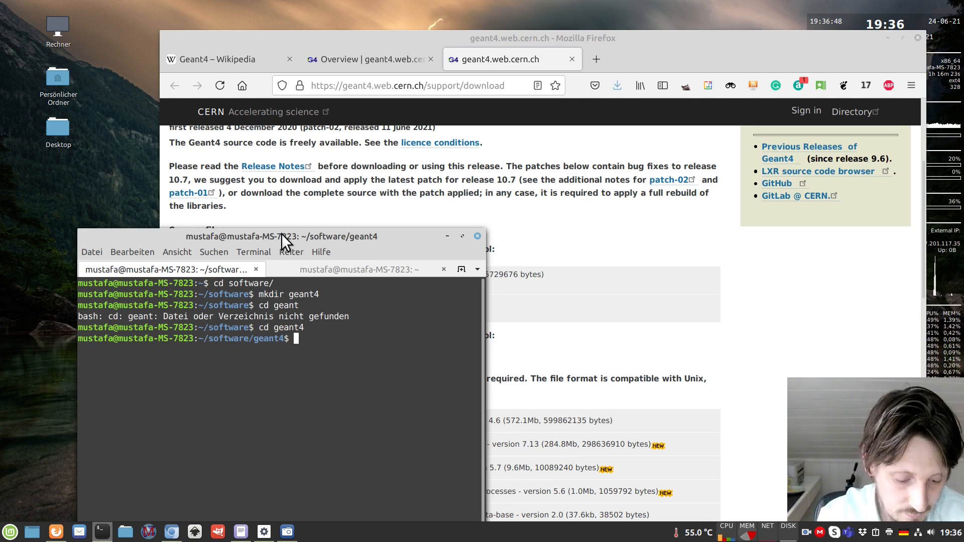
Start a tar xzfv command on ~/Downloads/geant4.10.0 to list matching archives
type("tar")
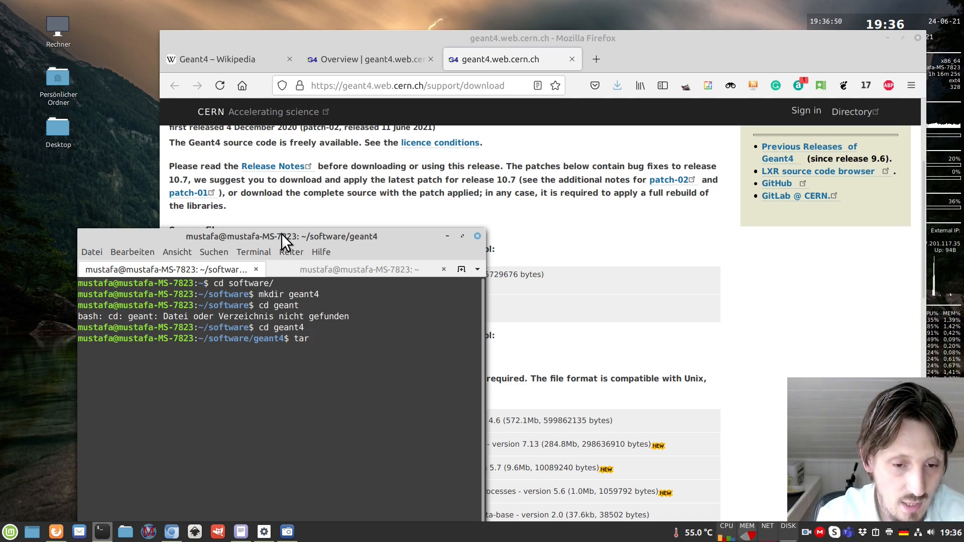
type("xzfv")
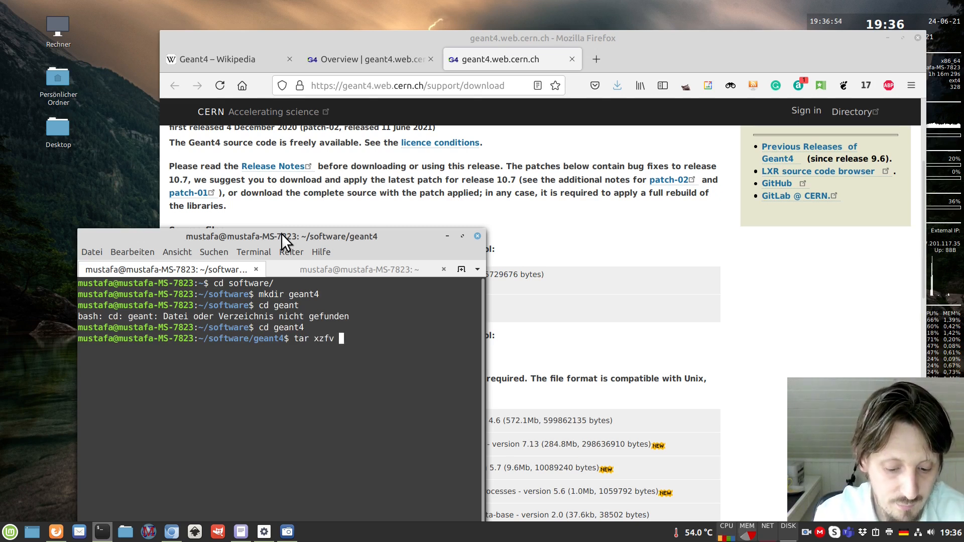
type("~/Downloads/")
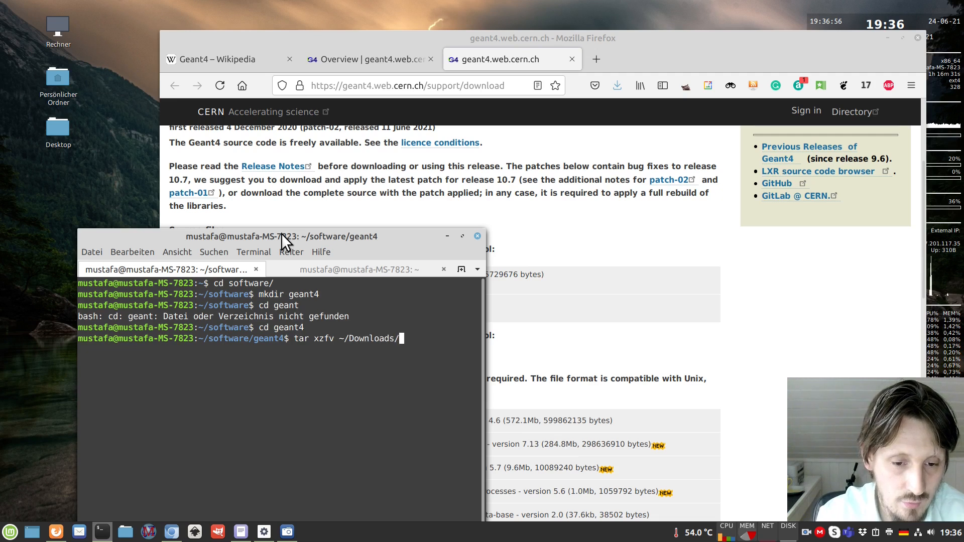
type("geant")
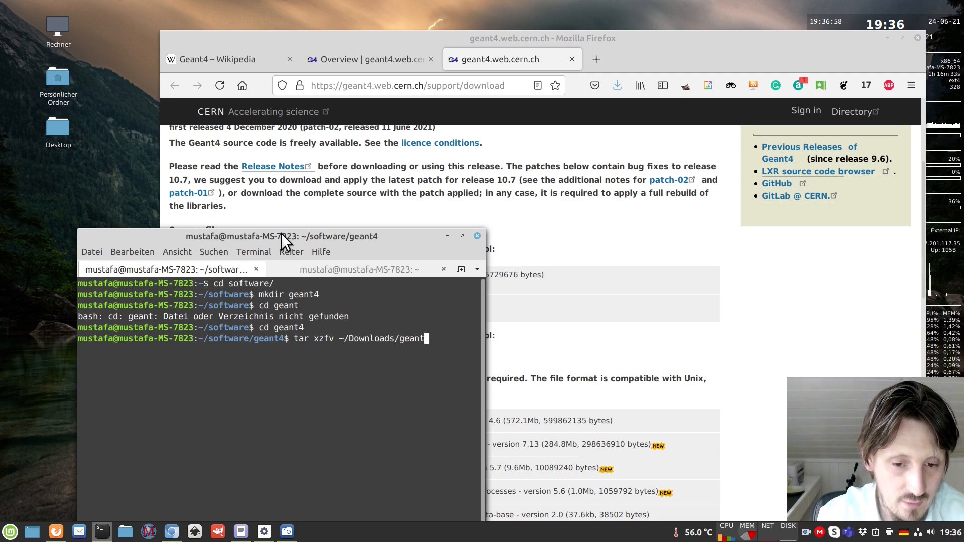
type(".10.0")
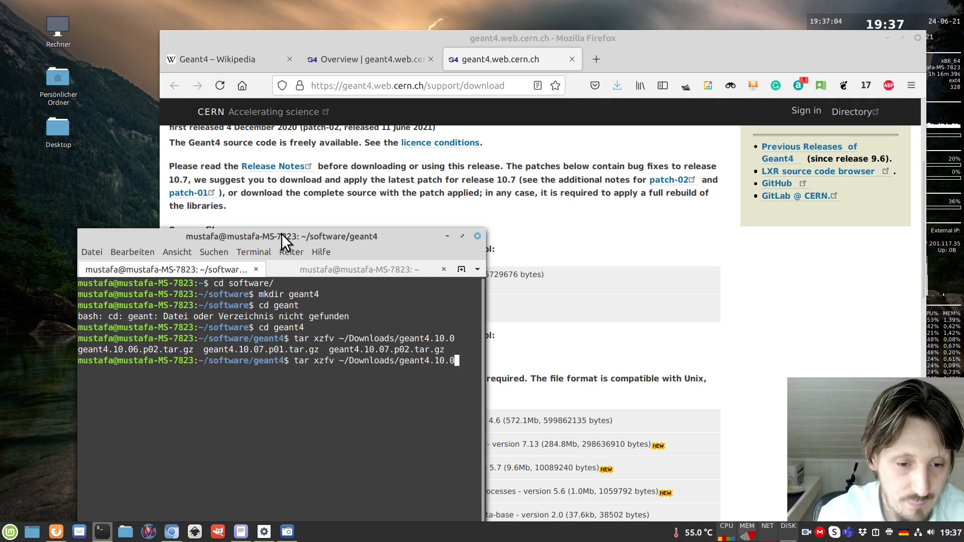
mouse_move(428, 268)
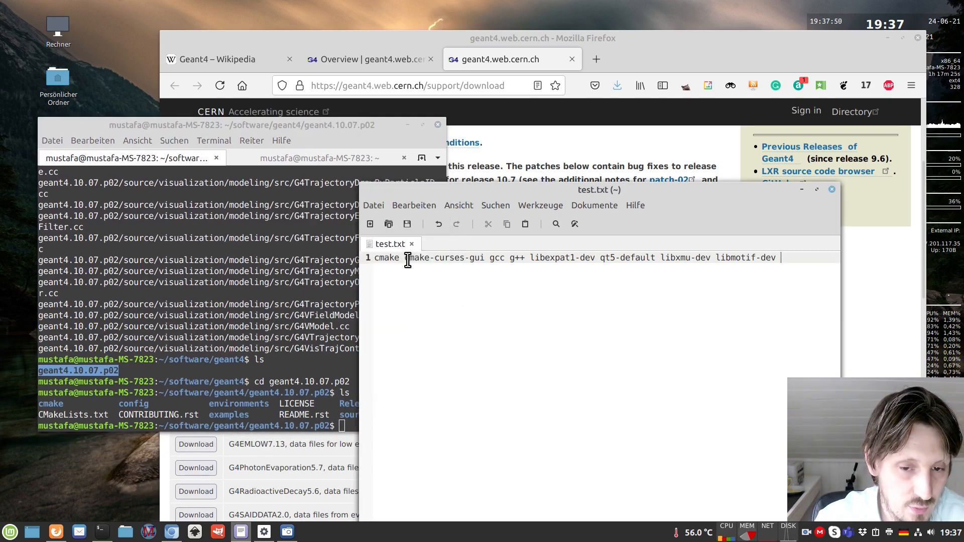
Copy the cmake, gcc and Qt5 package names from test.txt and apt install them
double_click(444, 258)
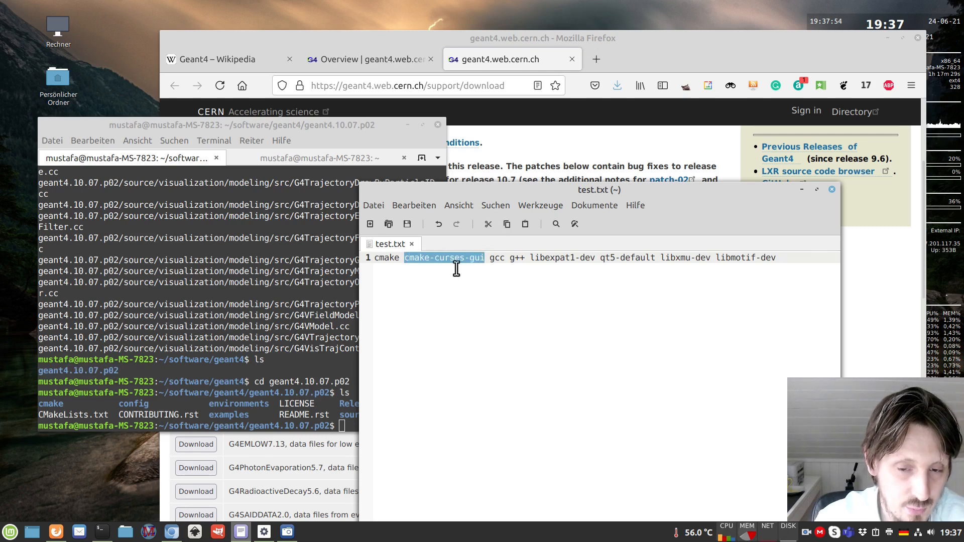
mouse_move(384, 329)
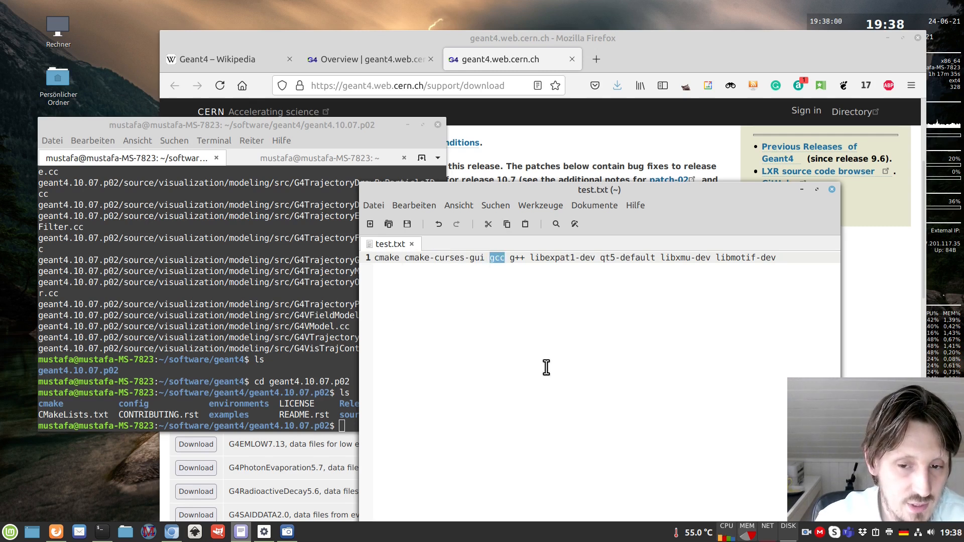
double_click(539, 257)
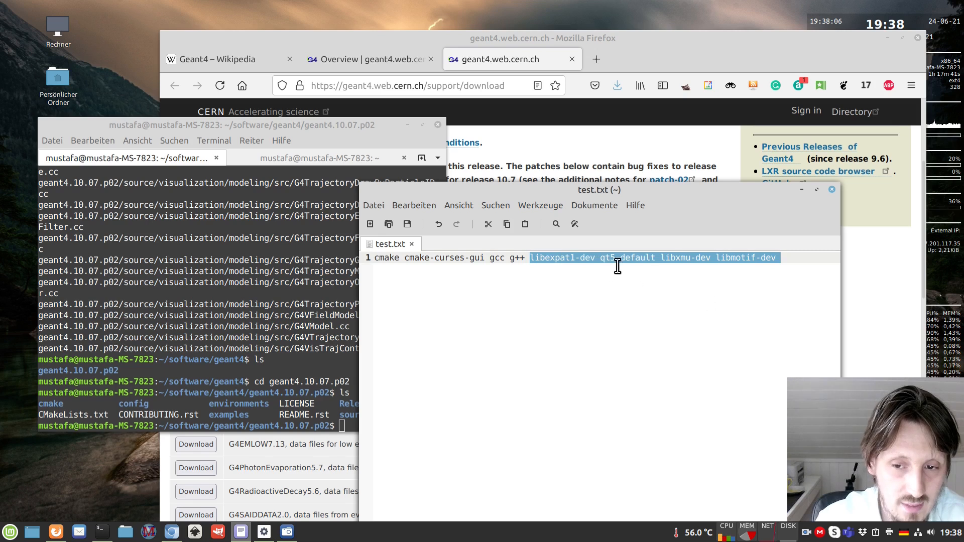
double_click(607, 257)
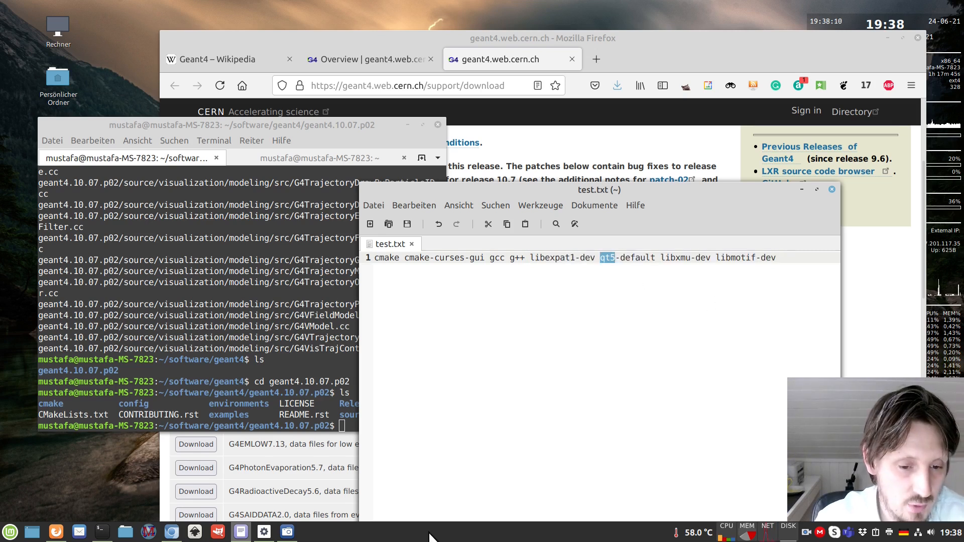
mouse_move(578, 306)
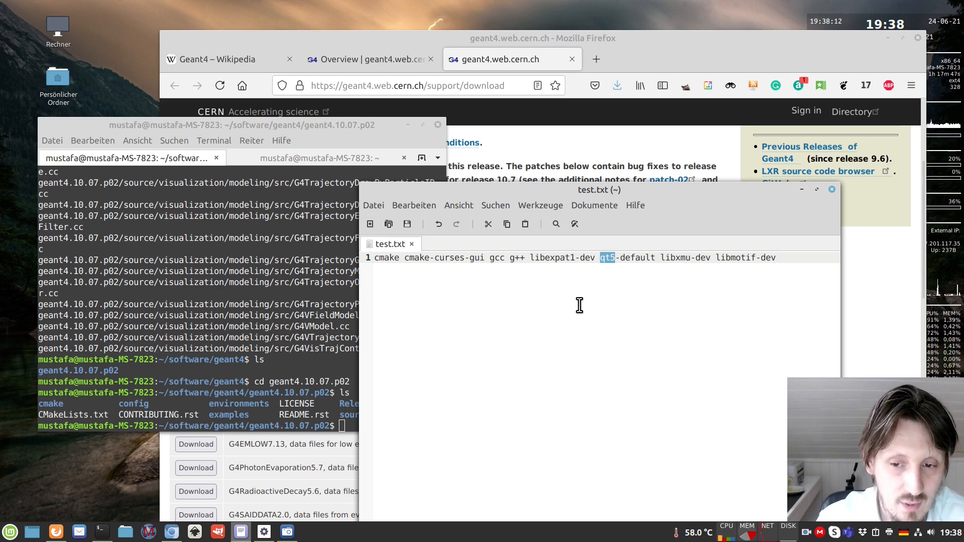
mouse_move(615, 269)
type("sudo")
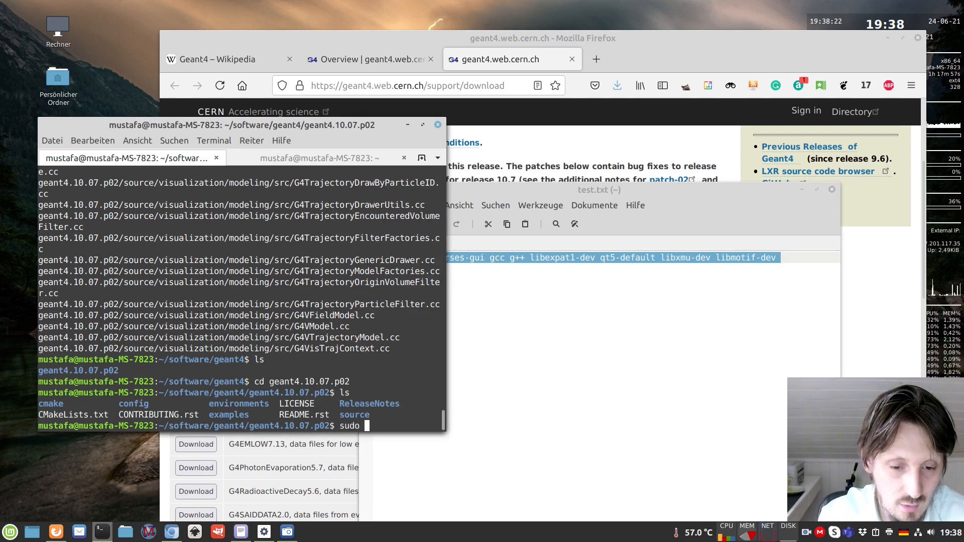
type("apt")
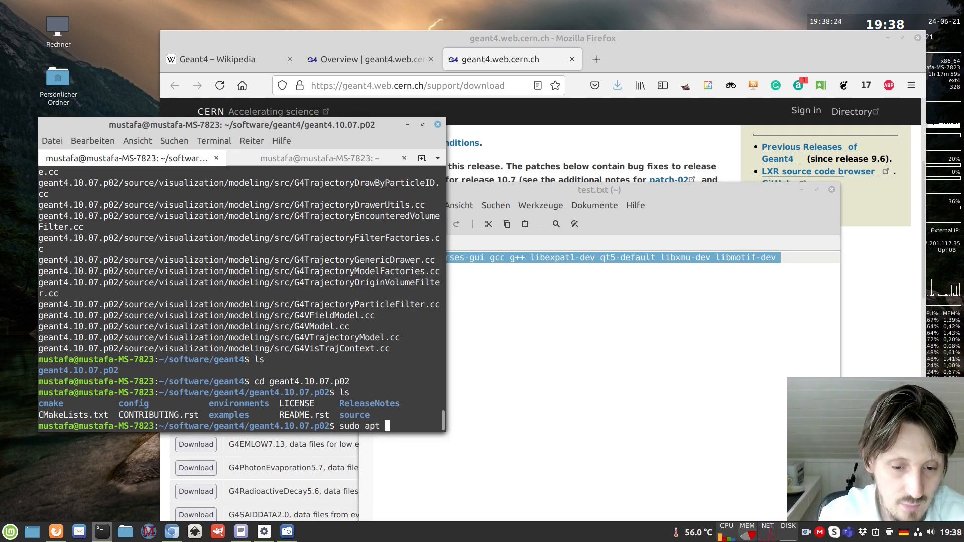
type("install")
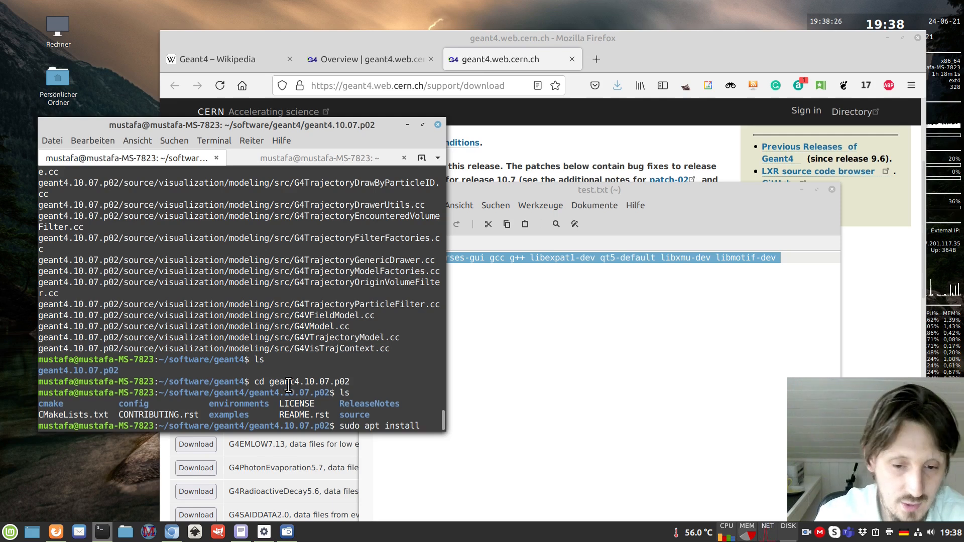
key("Return")
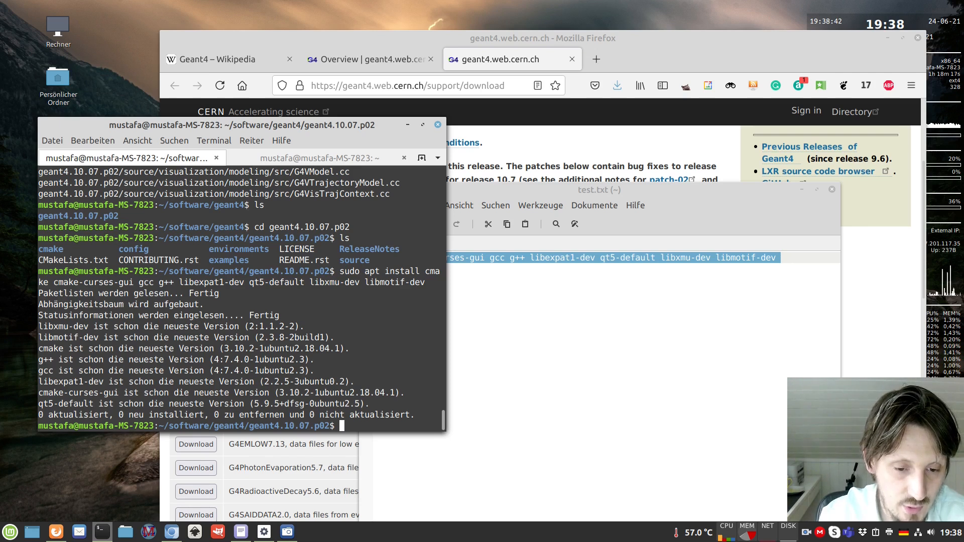
Make a build folder in the Geant4 source, enter it, and launch ccmake .
type("mkdir")
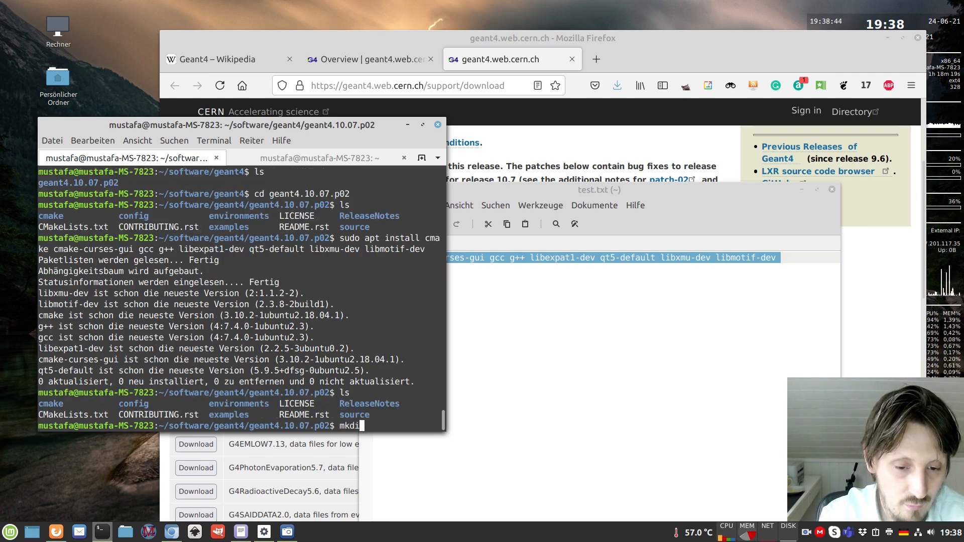
type("r")
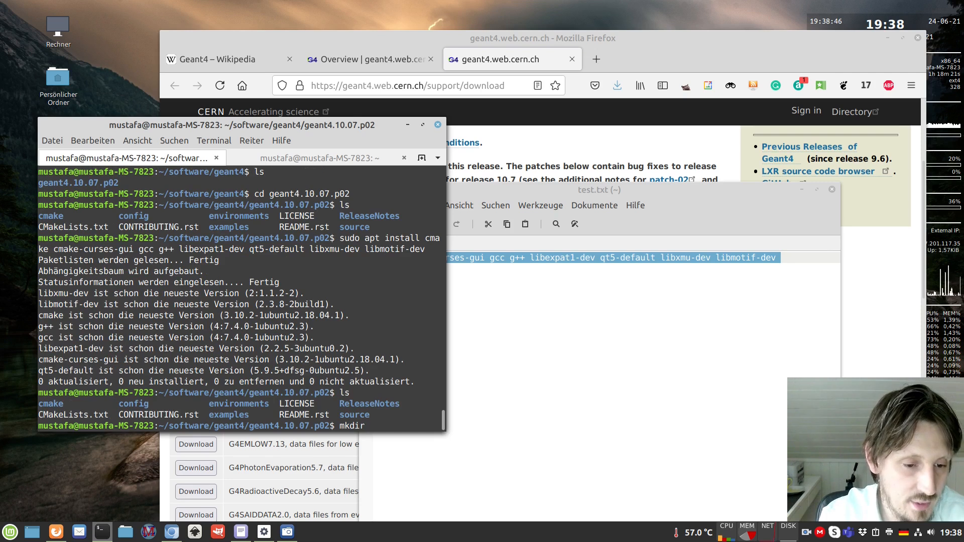
type("mkdir")
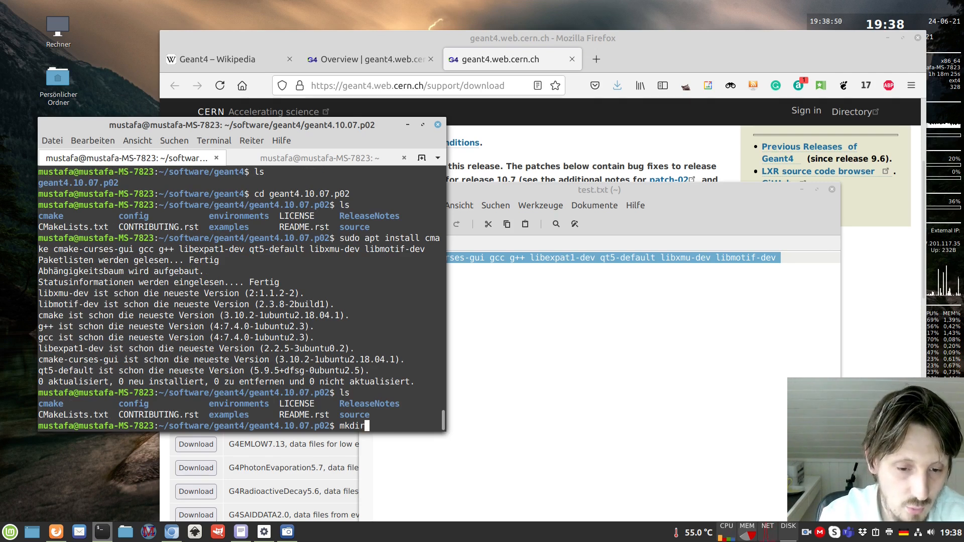
type("build")
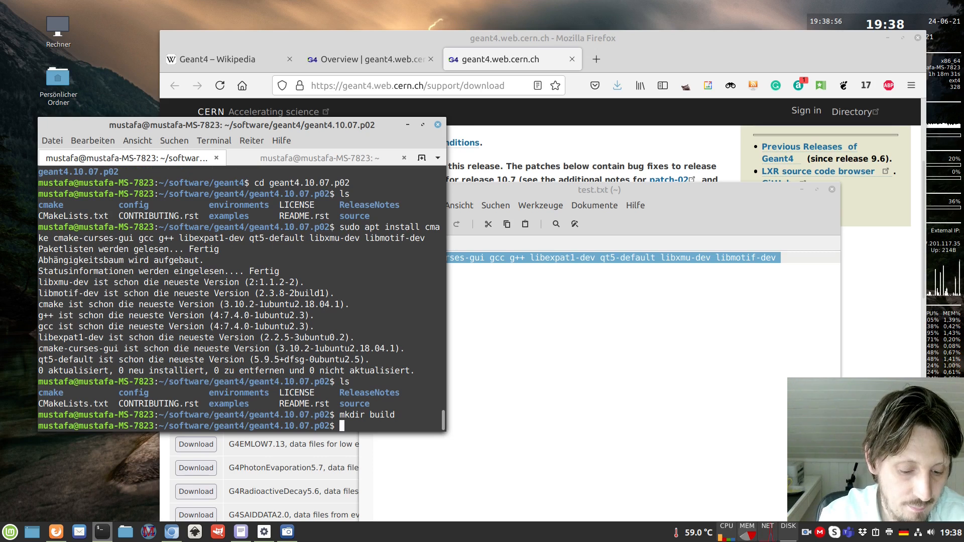
type("ccmake")
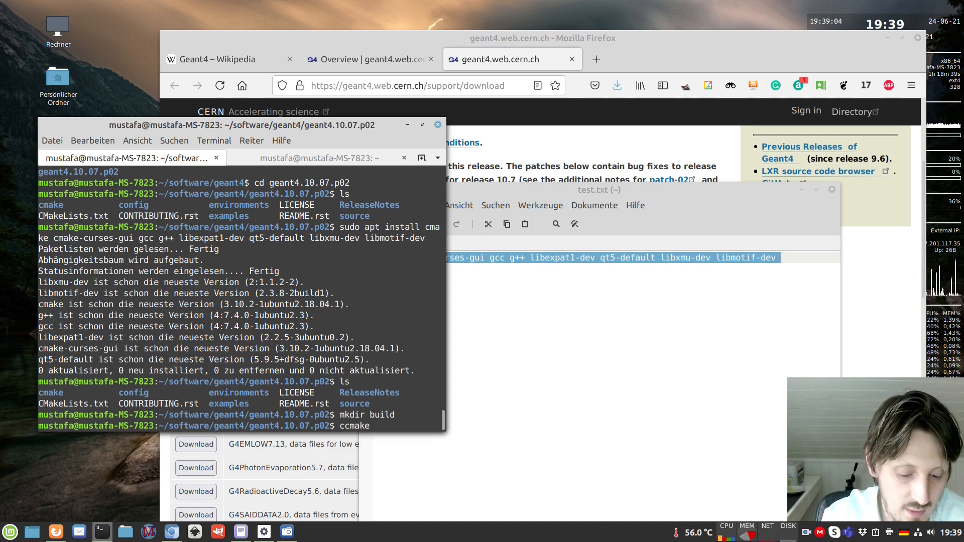
type("..")
type("cd build/")
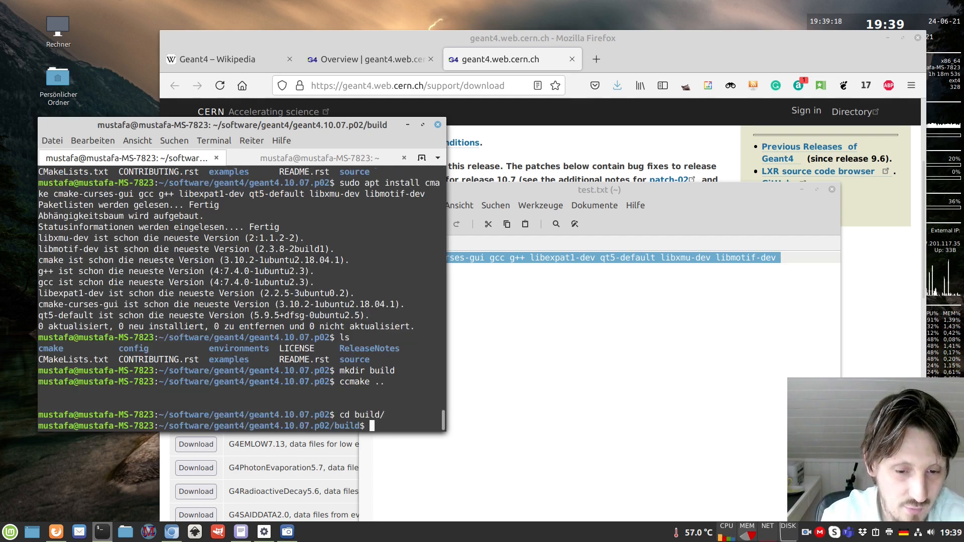
type("cmak")
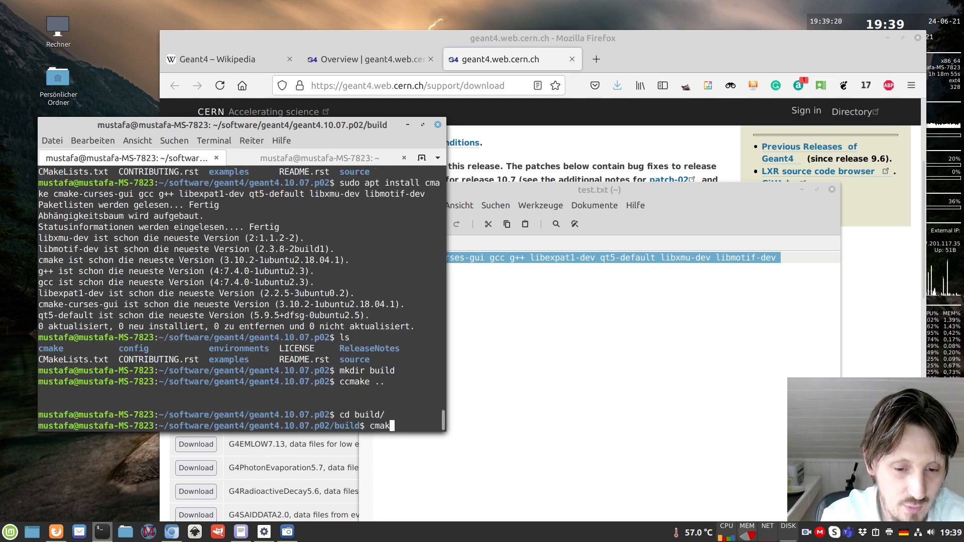
key("Return")
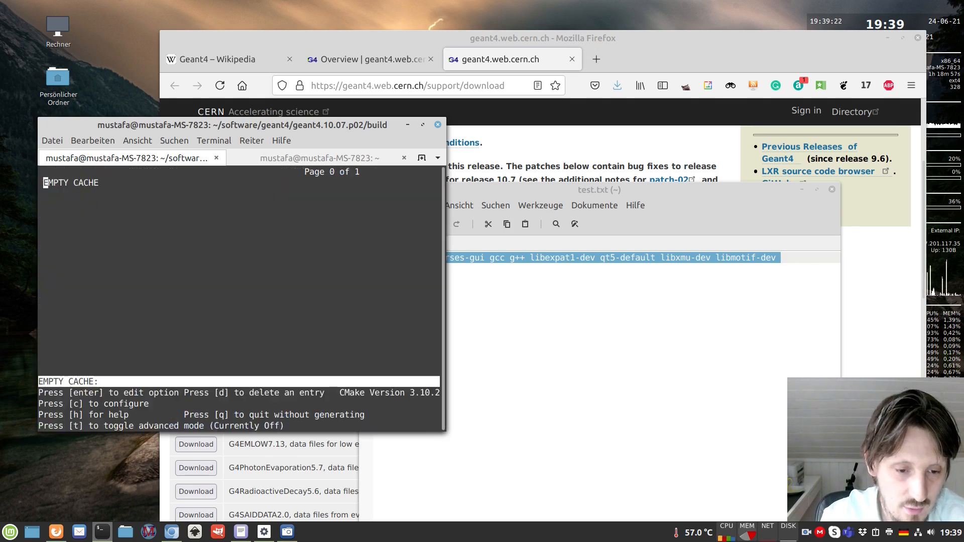
Run the initial configure and set CMAKE_INSTALL_PREFIX to an install path under /home/mustafa
key("c")
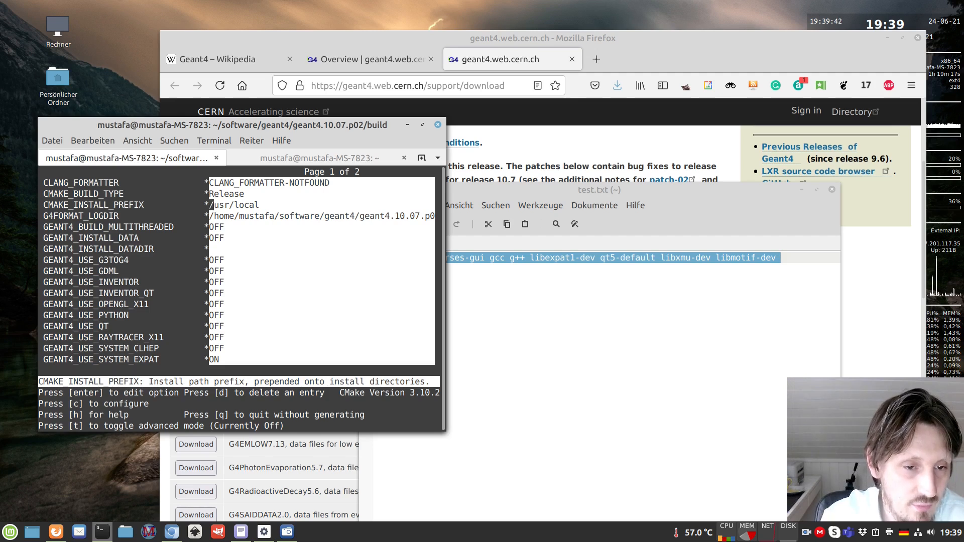
key("enter")
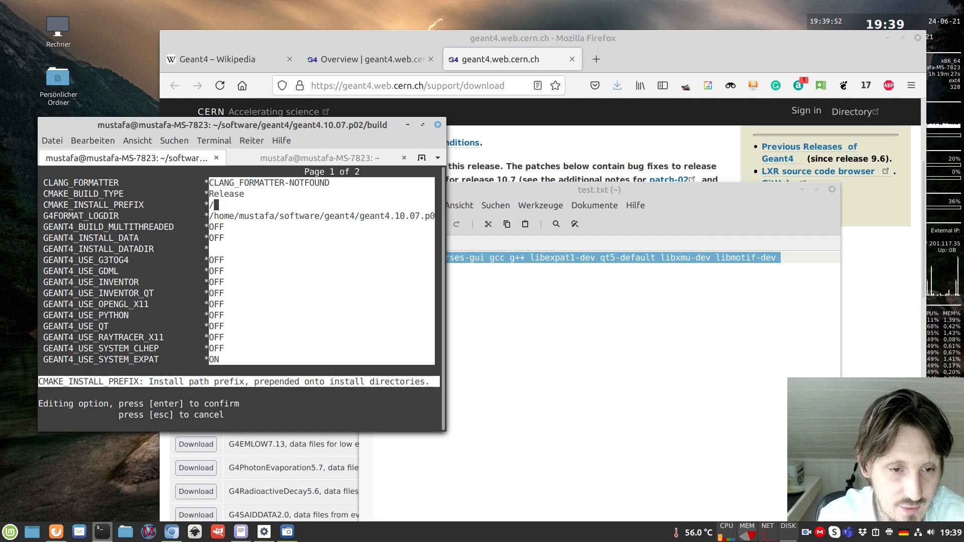
type("home/")
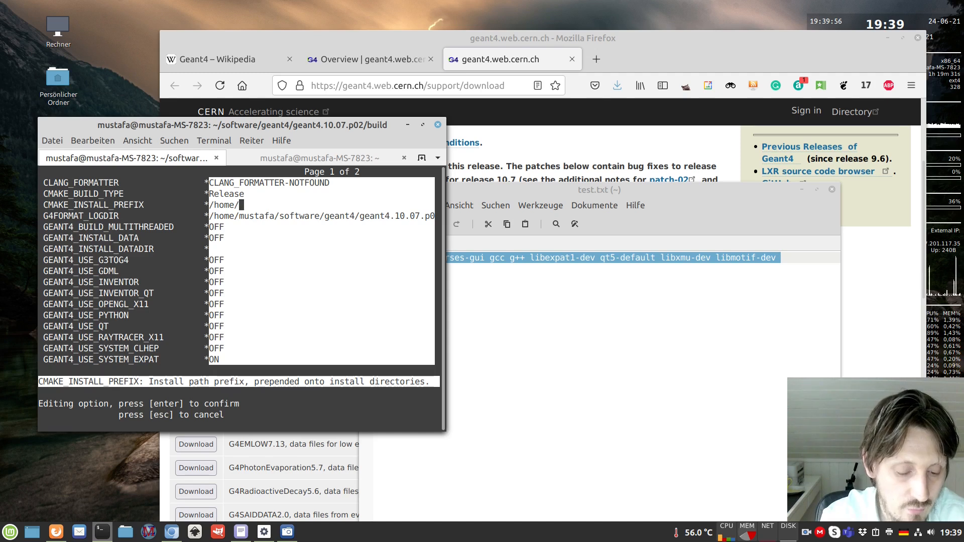
type("mustafa/software/geant4/geant4.10.07.p02-i")
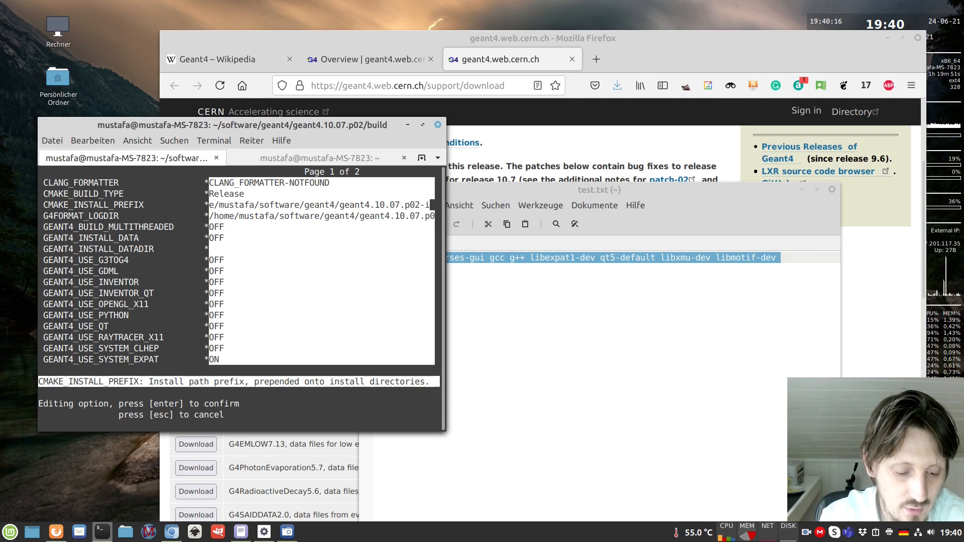
key("Return")
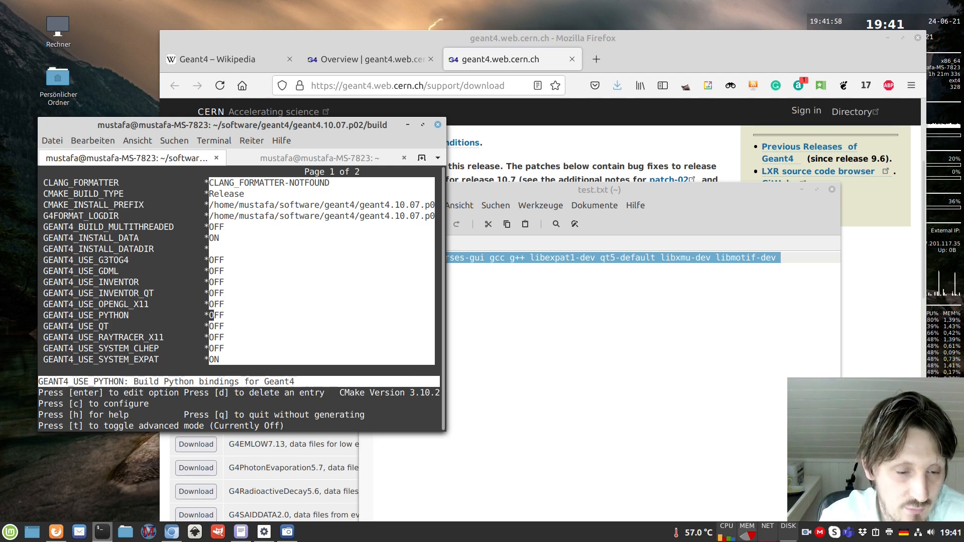
Turn on INSTALL_DATA, USE_QT, USE_RAYTRACER_X11 and USE_SYSTEM_EXPAT, then reconfigure
key("Down")
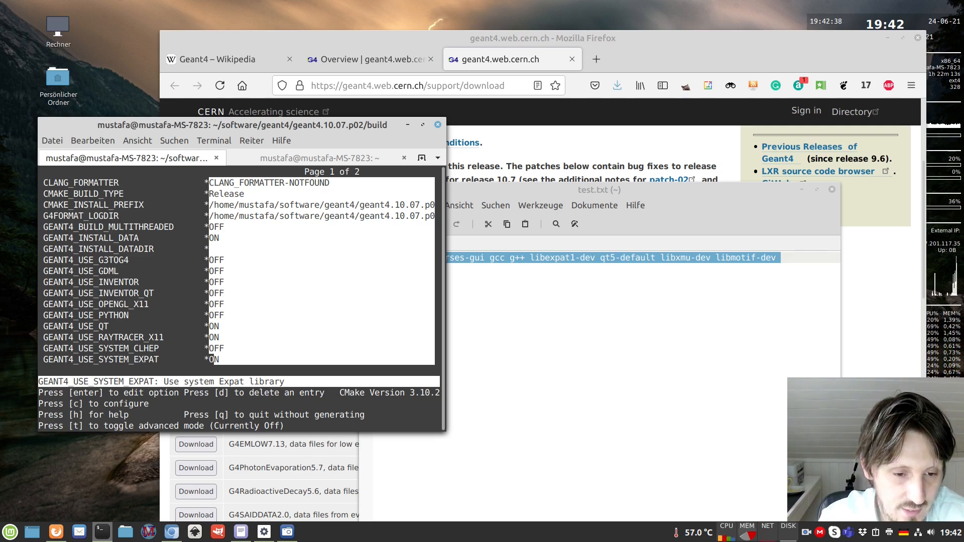
key("c")
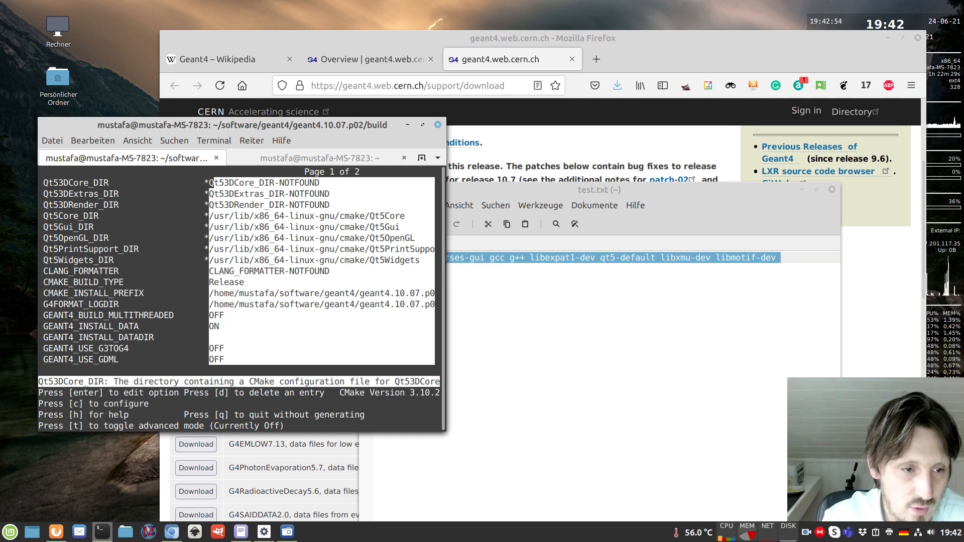
mouse_move(238, 187)
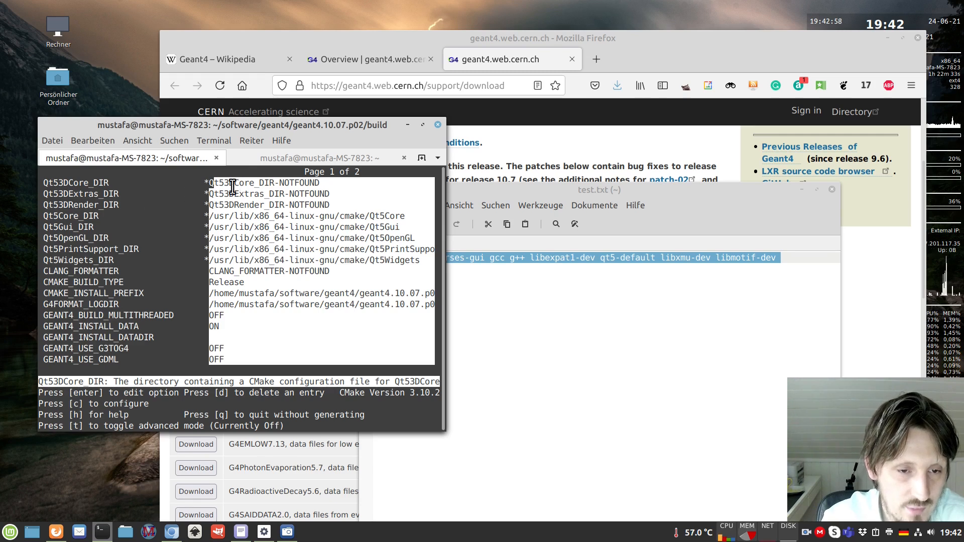
mouse_move(258, 186)
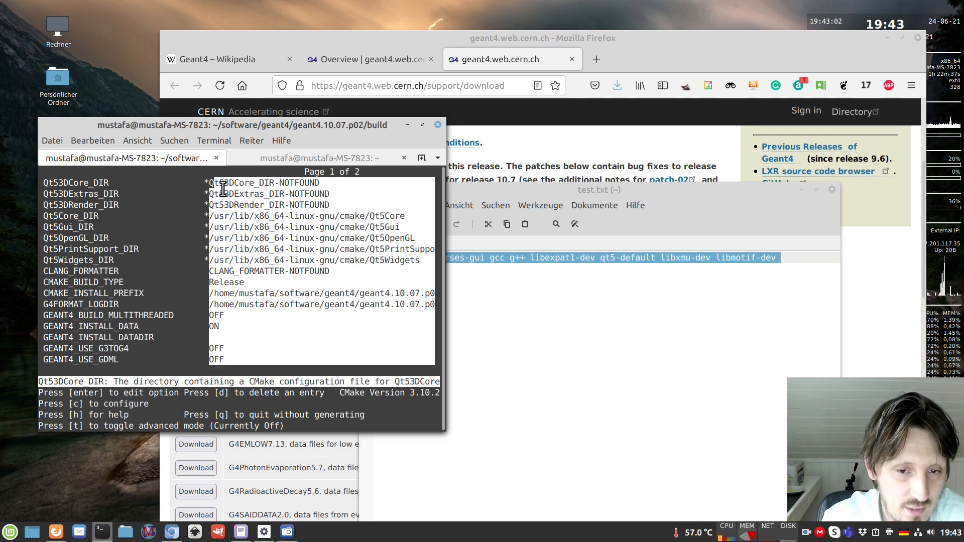
mouse_move(243, 254)
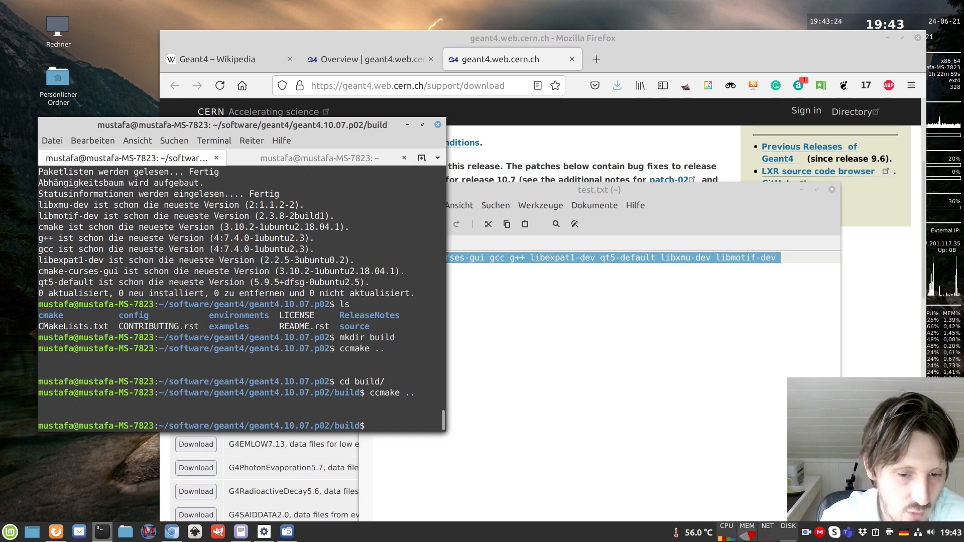
List the generated build files and start compiling Geant4 with make -j4
key("Return")
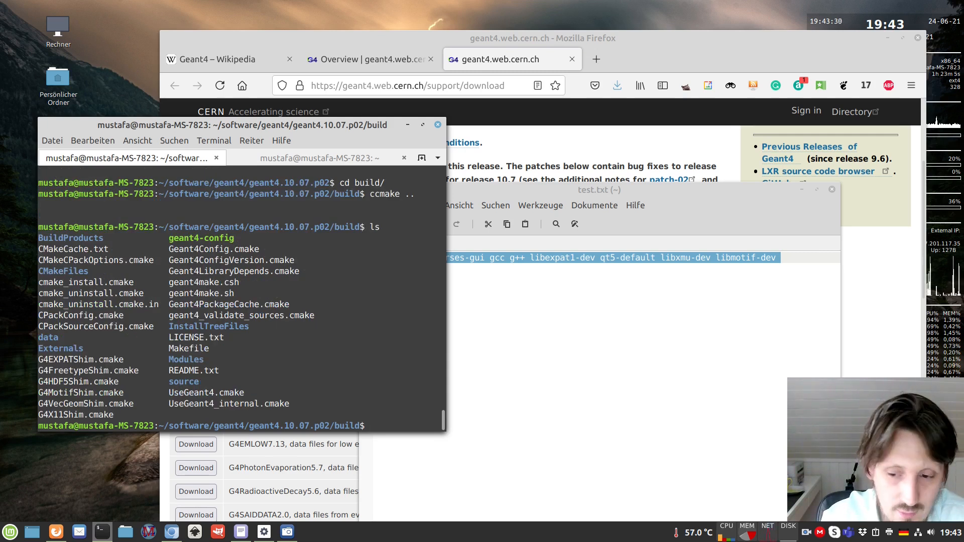
type("mak")
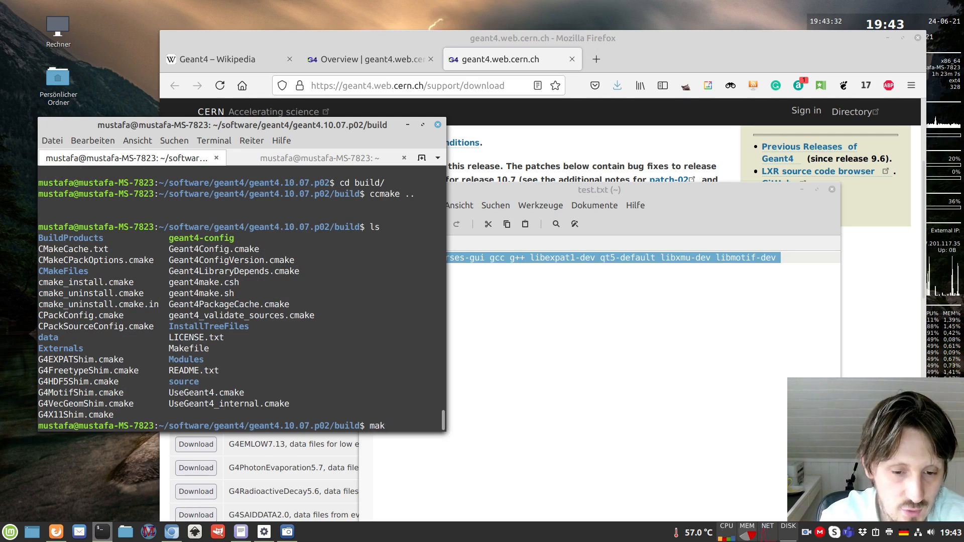
type("e")
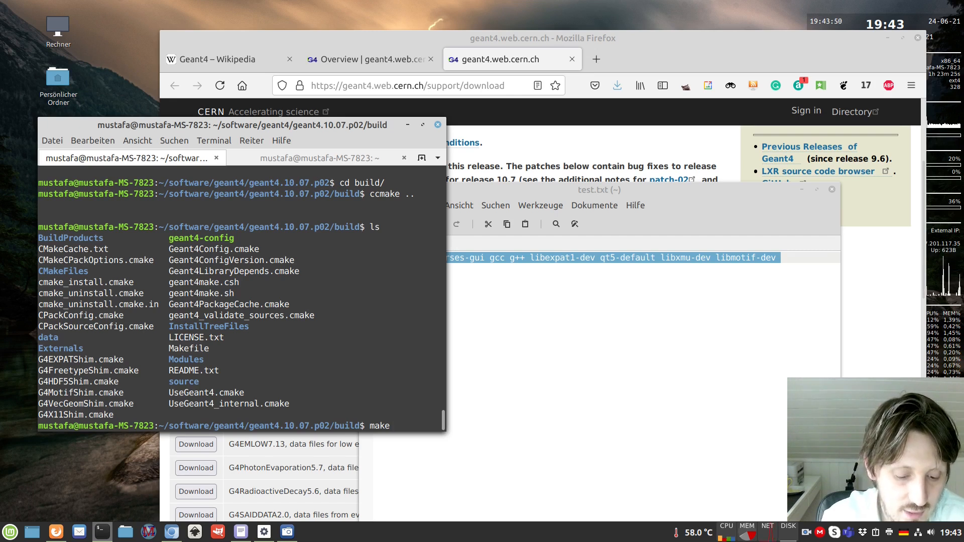
type("-j")
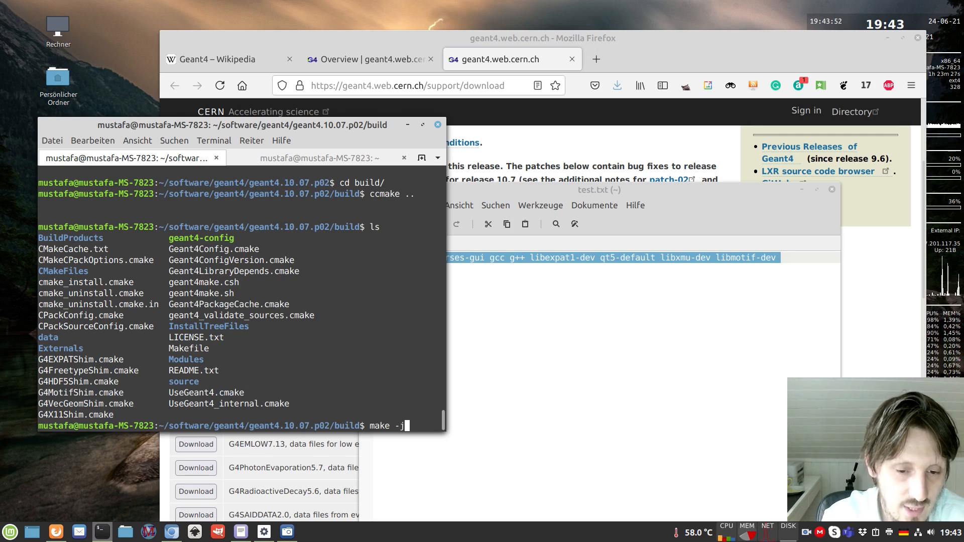
type("4")
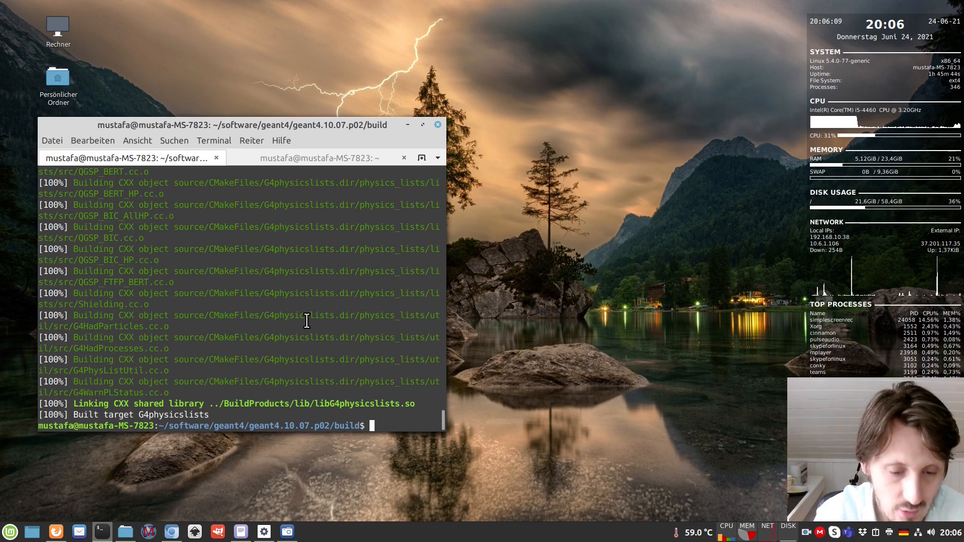
Run make install into geant4.10.07.p02-install and cd .. twice
type("make")
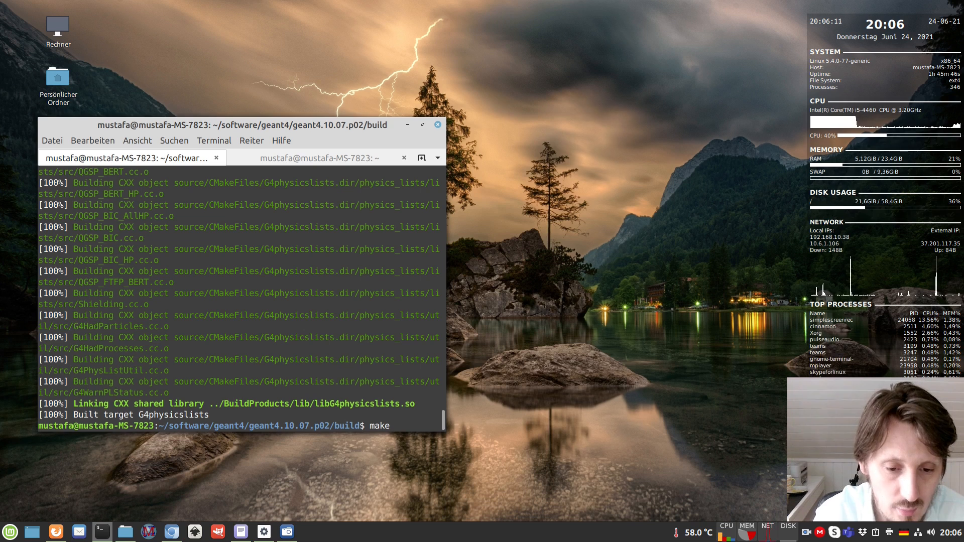
type("i")
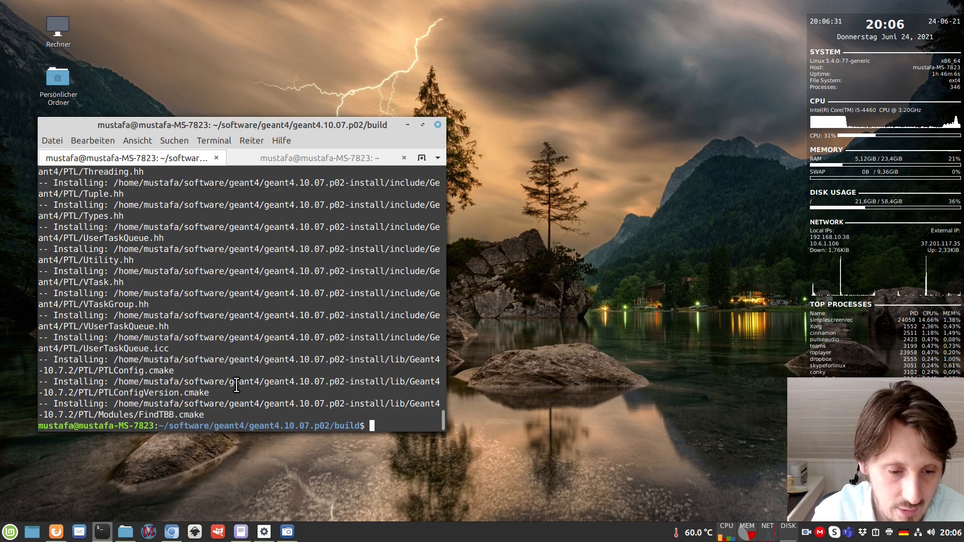
type("cd ..")
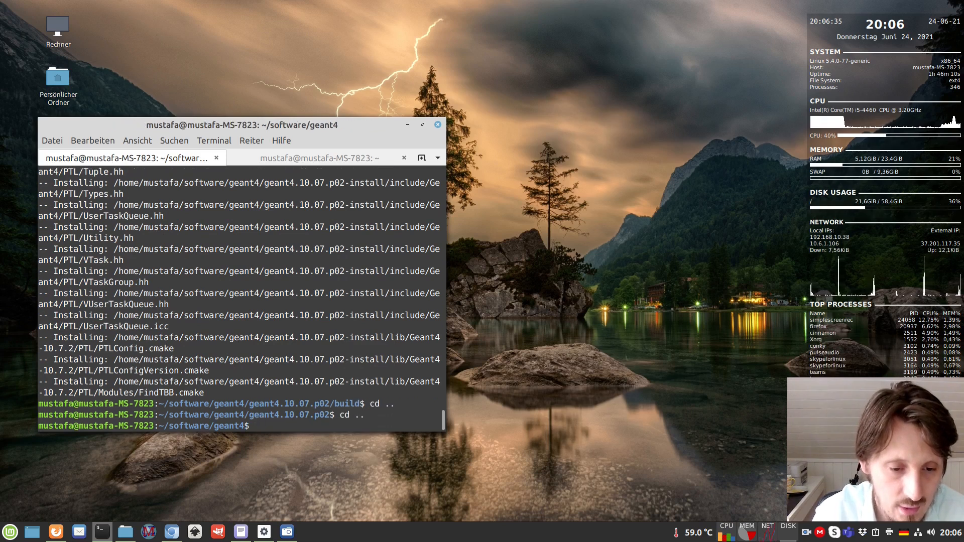
Source geant4make.sh from share/Geant4-10.7.2/geant4make, then return to software/geant4
type("cd")
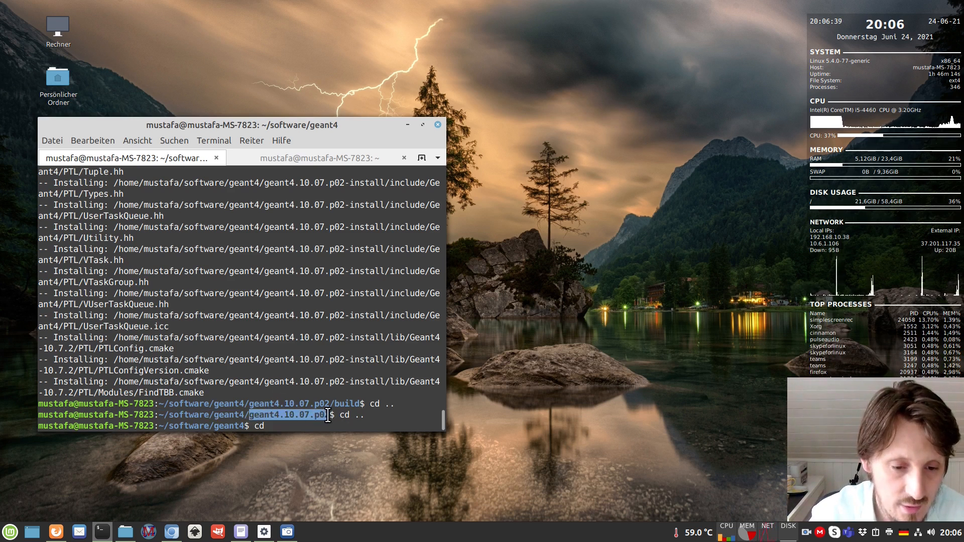
type("geant4.10.07.p02-install/")
type("ls")
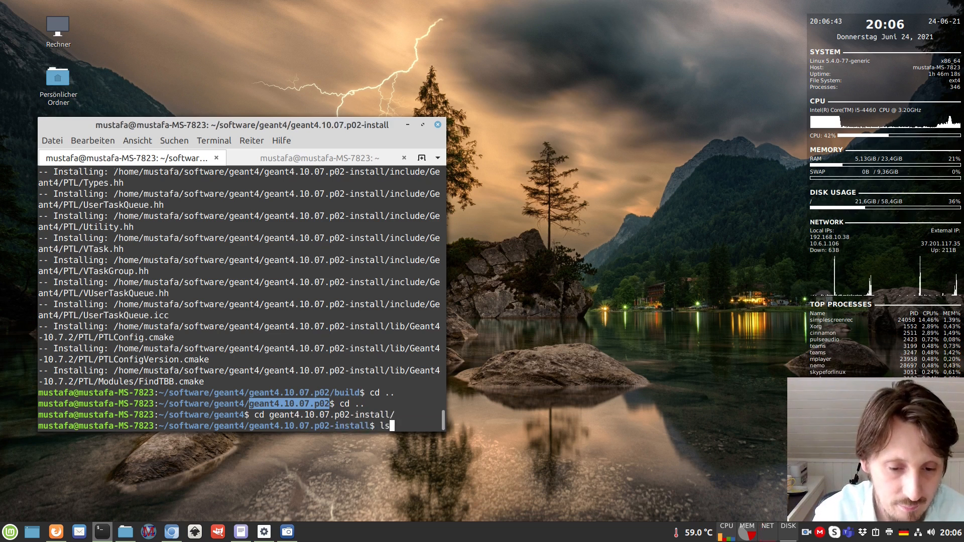
key("Return")
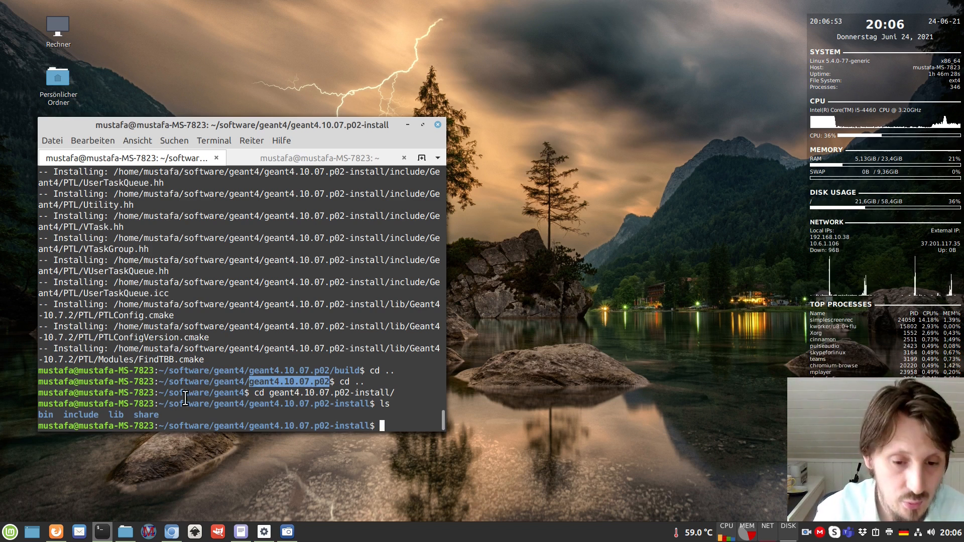
type("cd share/")
type("cd Geant4-10.7.2")
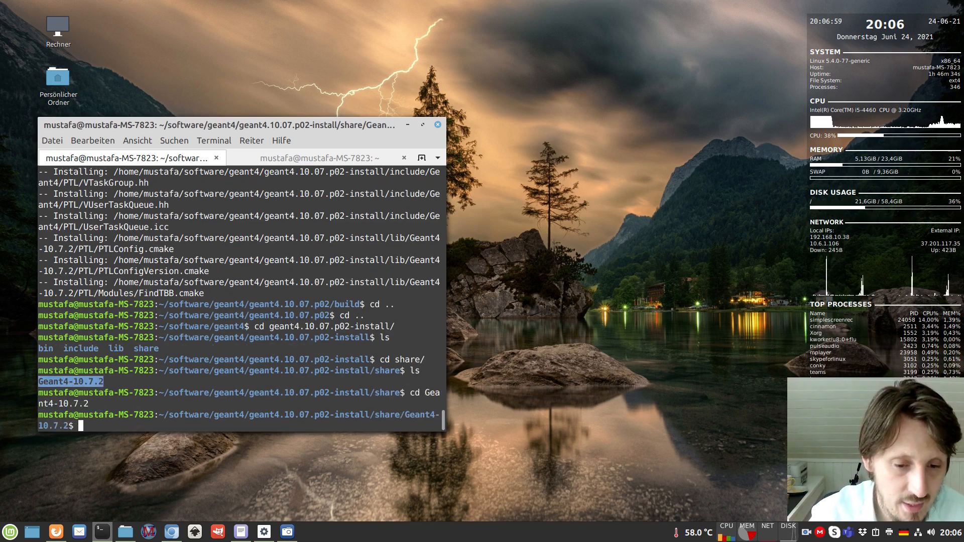
type("ls")
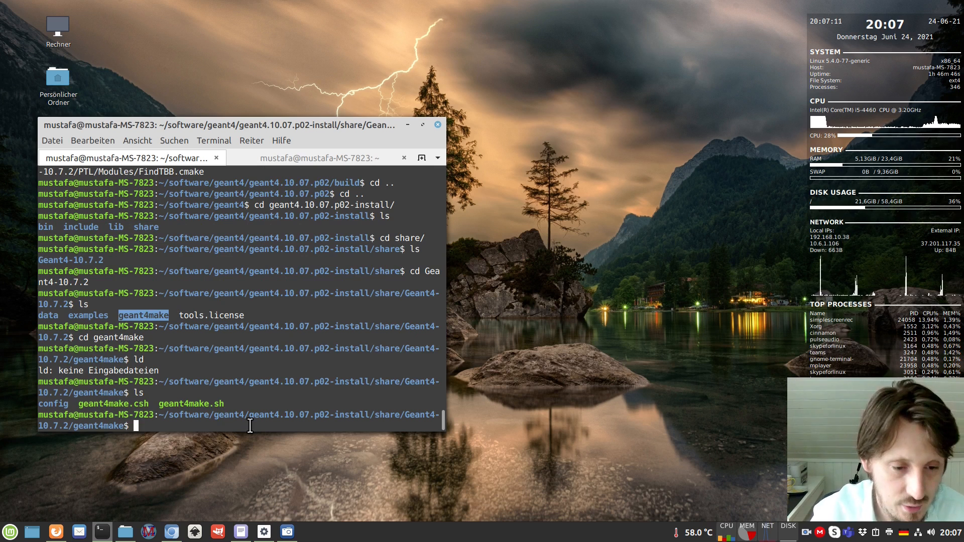
type(".")
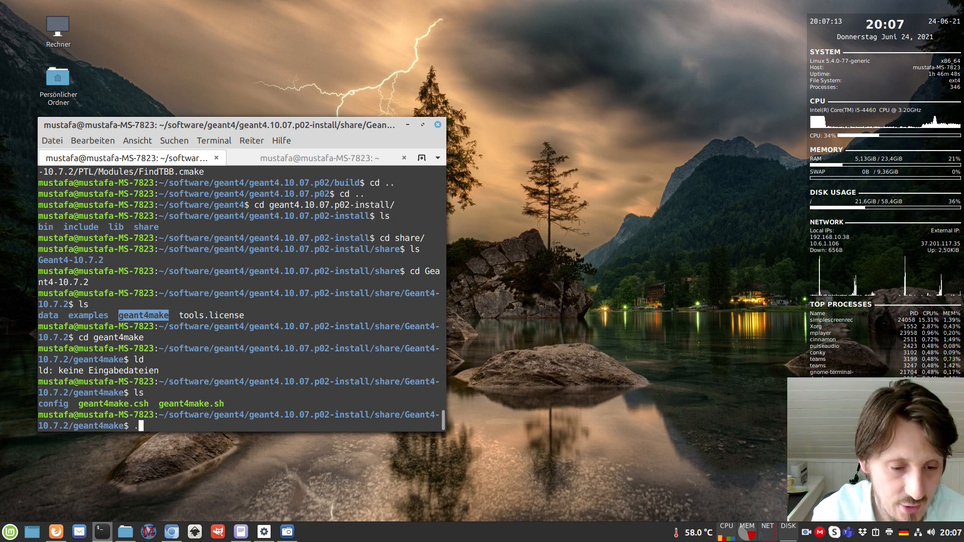
type("geant4make.sh")
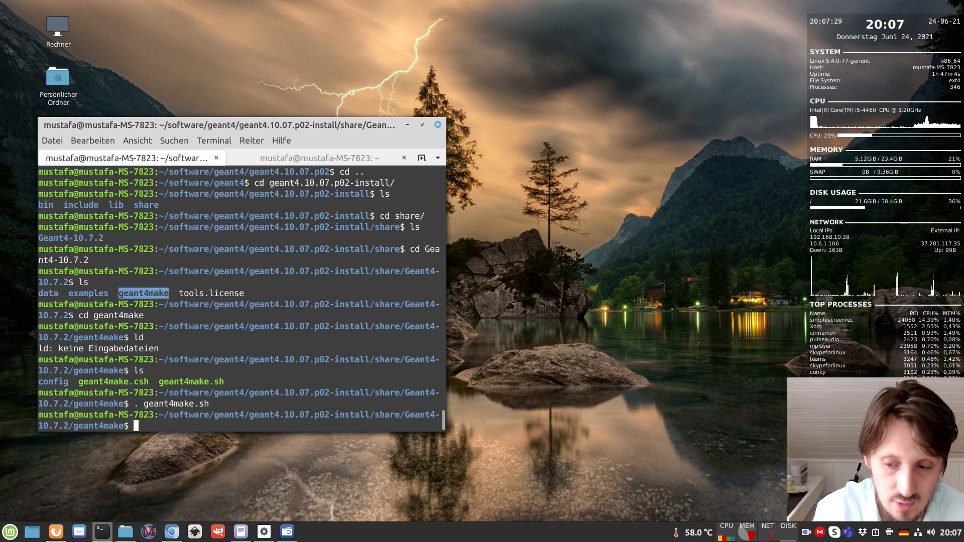
type("cd ..")
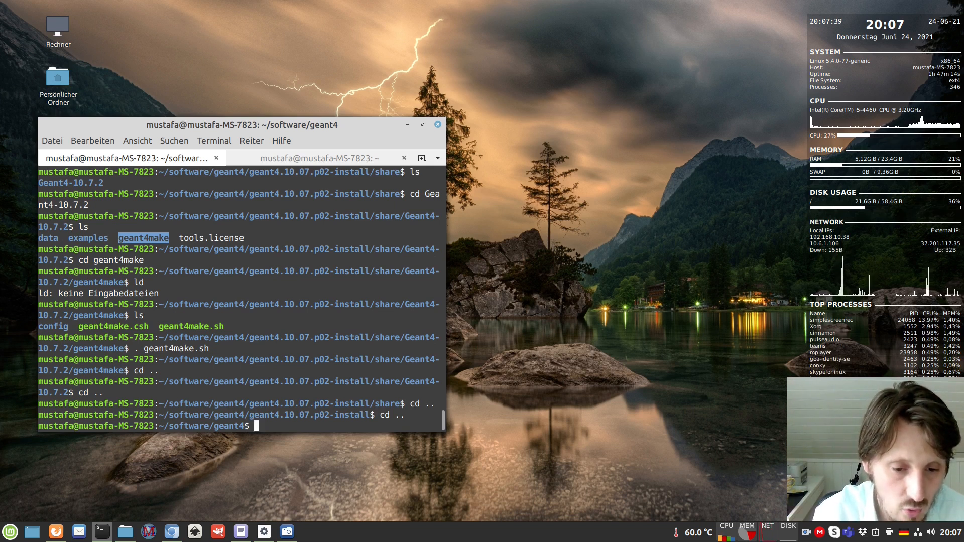
Enter the geant4.10.07.p02 source folder
type("cd geant4make")
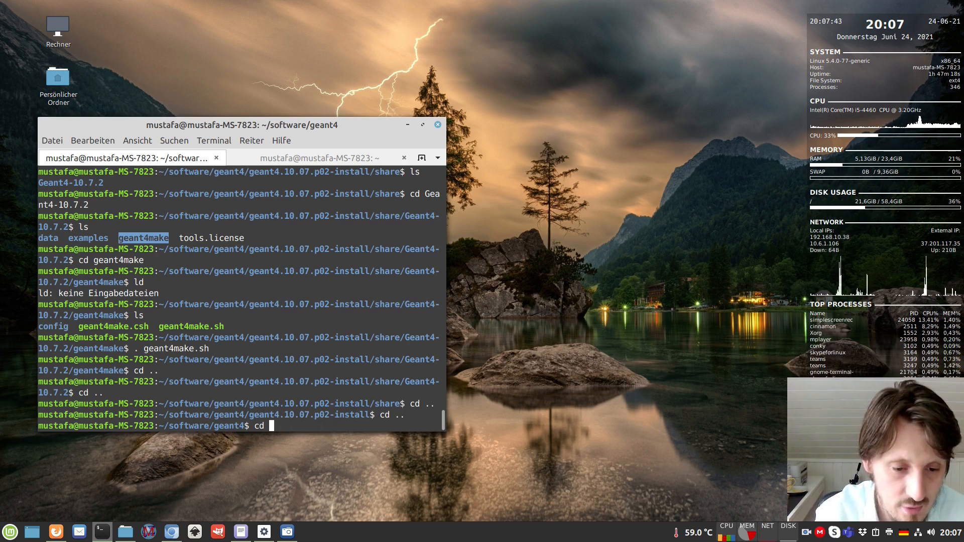
double_click(277, 414)
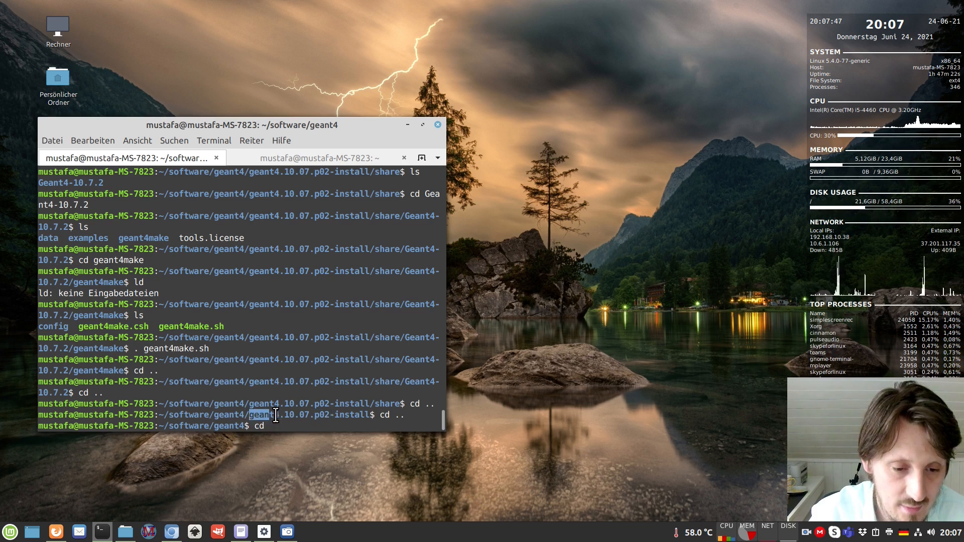
type("geant4.10.07.p02")
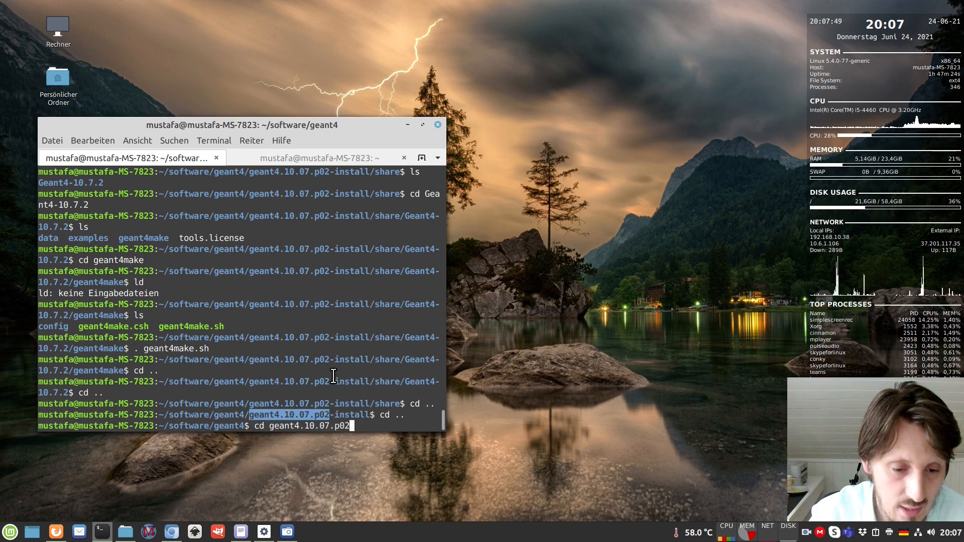
key("Return")
type("ls")
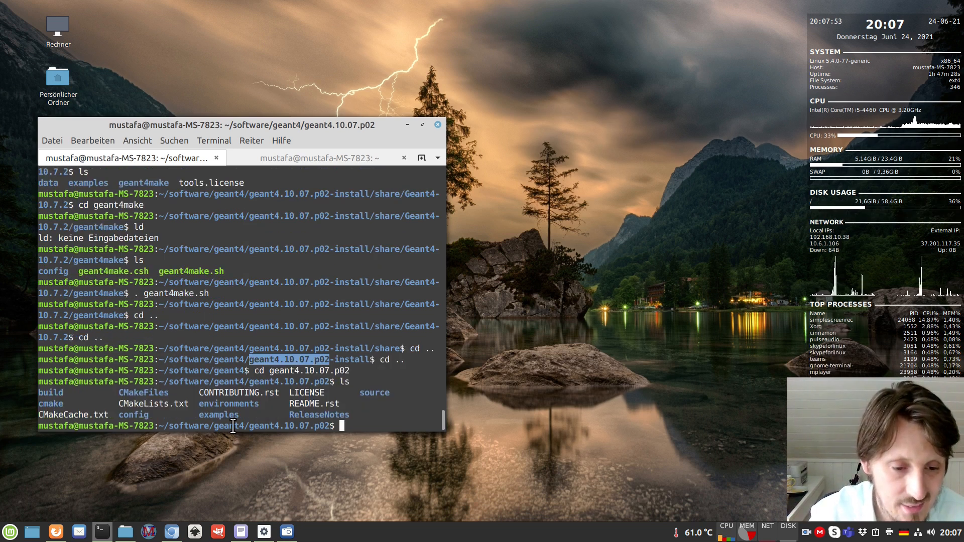
Move through examples and basic/ into the B1 example folder, listing contents
type("cd examples")
type("ls")
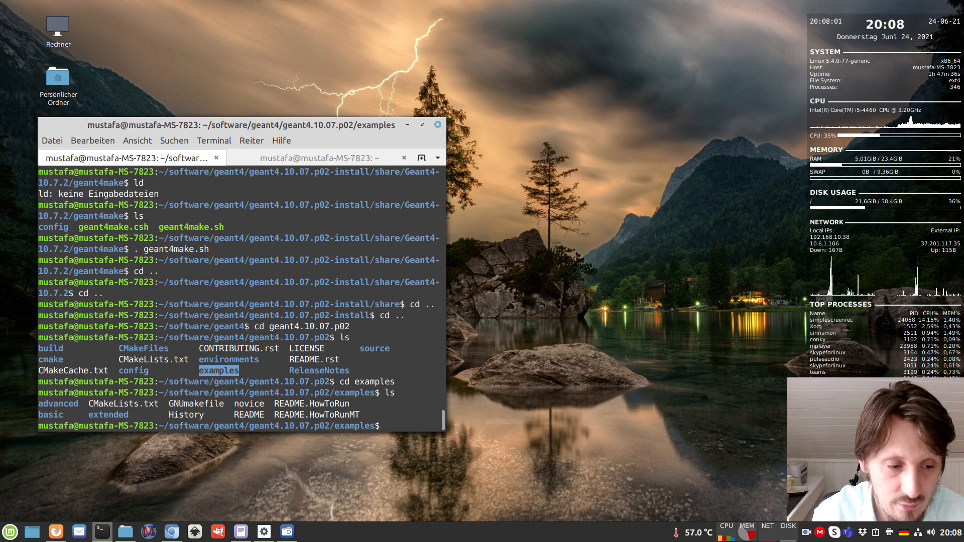
type("cd basic/")
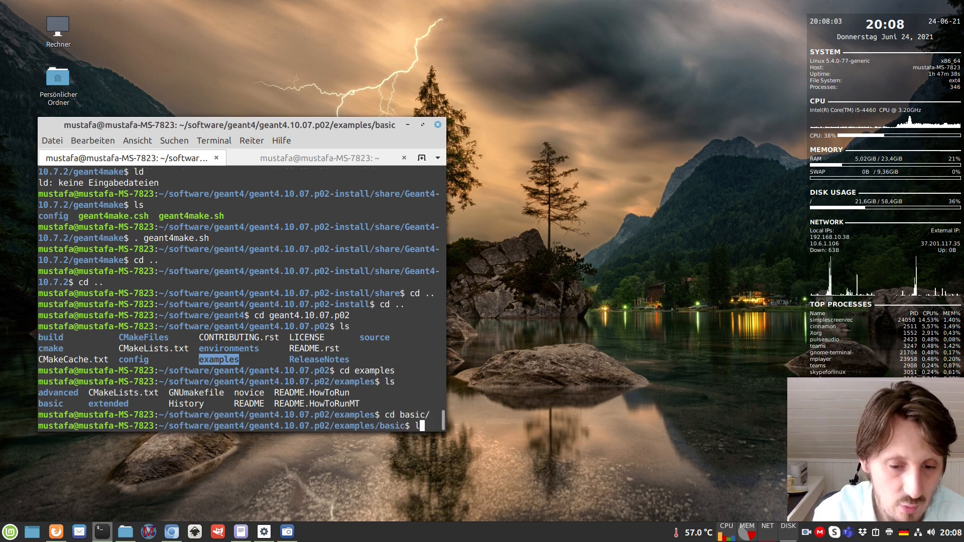
key("Return")
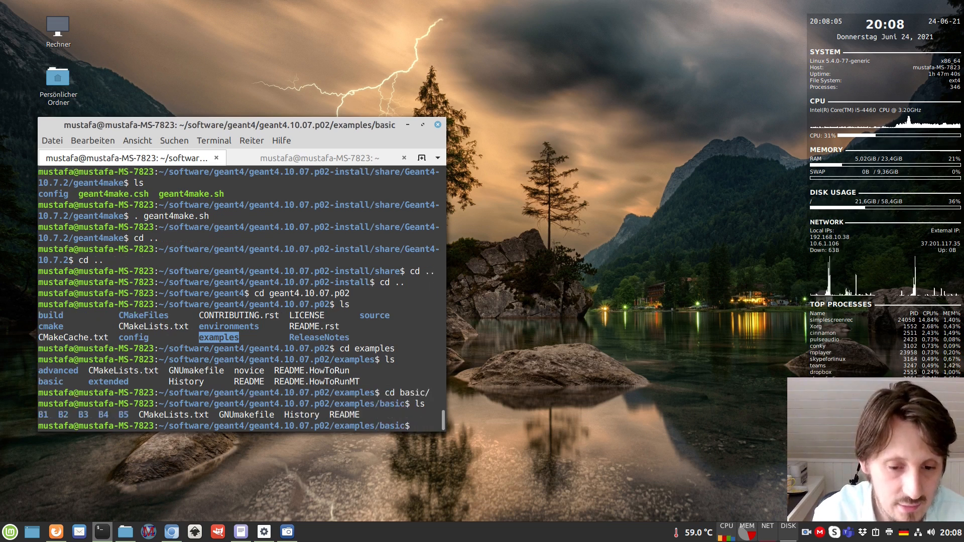
type("cd B1/")
type("ls")
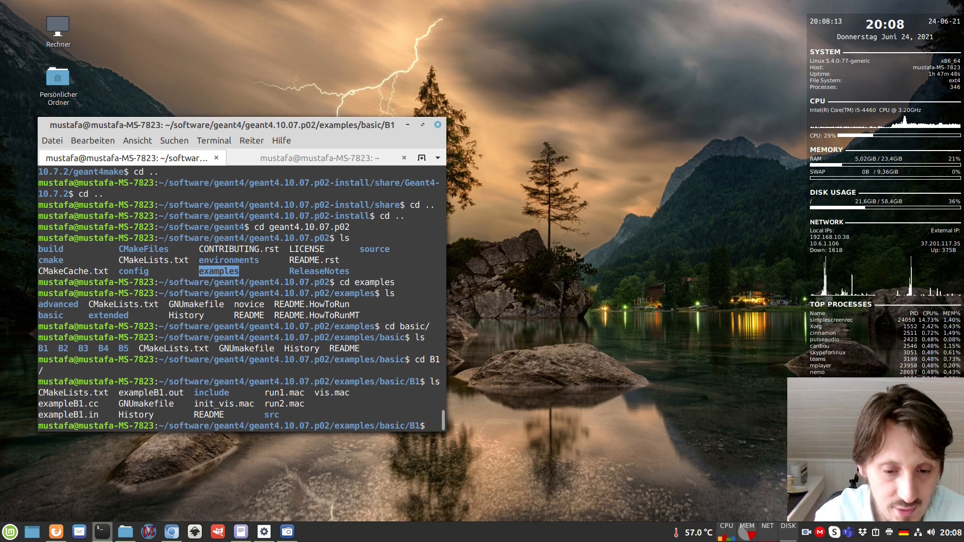
type("mkdir")
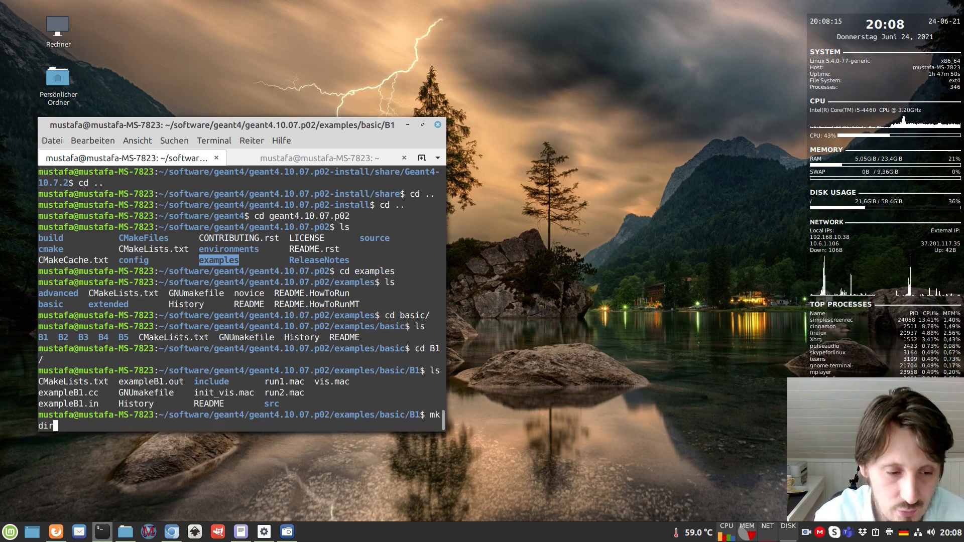
Create a build folder for B1 and configure it with cmake .
type("build")
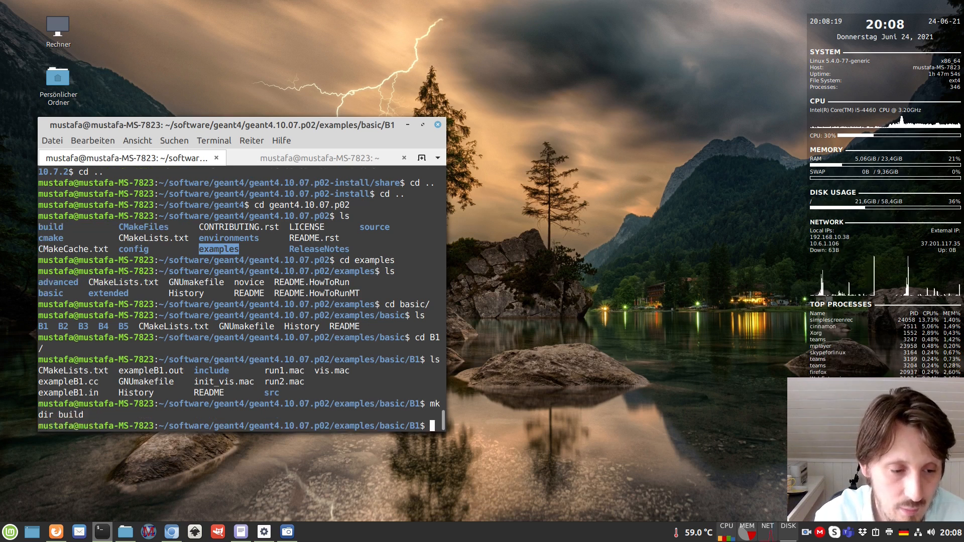
type("cd build/")
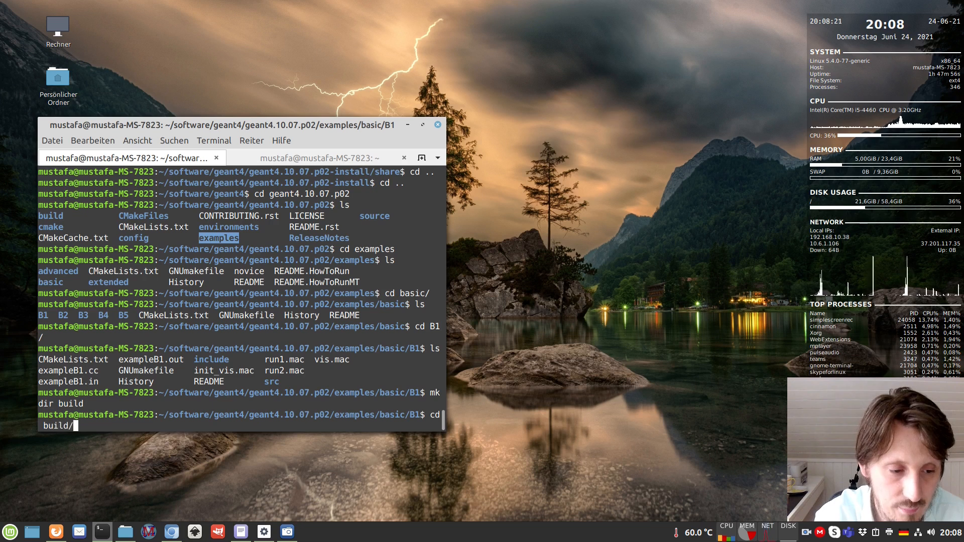
type("cmake")
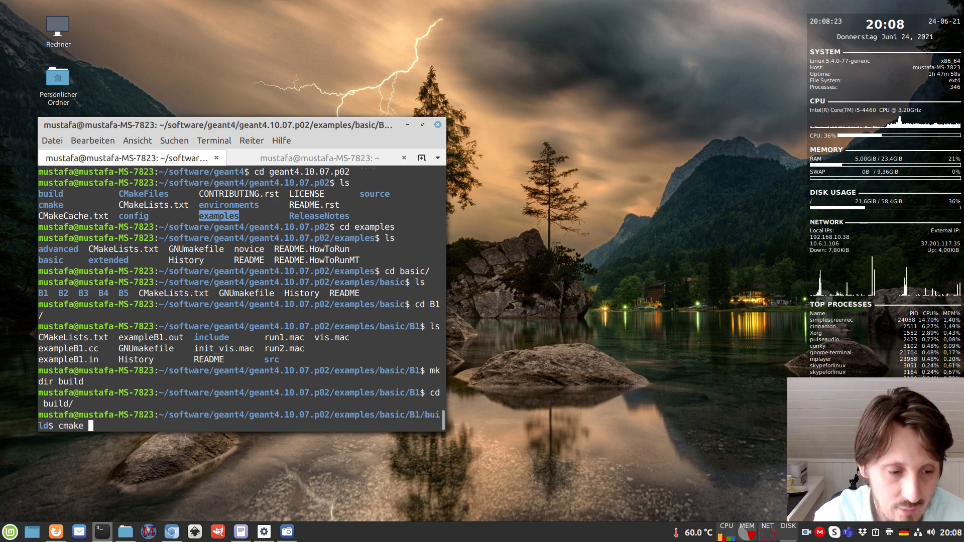
type("..")
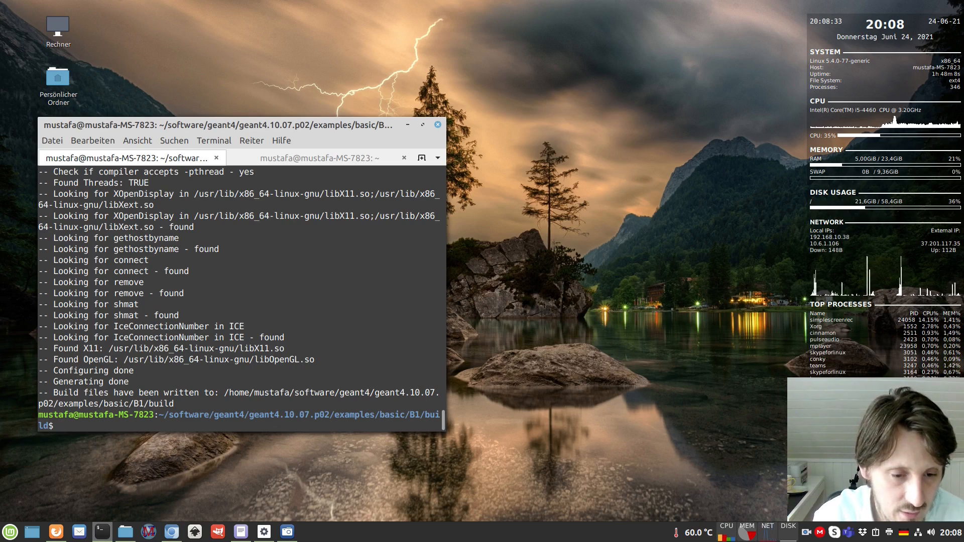
List the build output and enter the ./exampleB1 launch command
type("ls")
type("make")
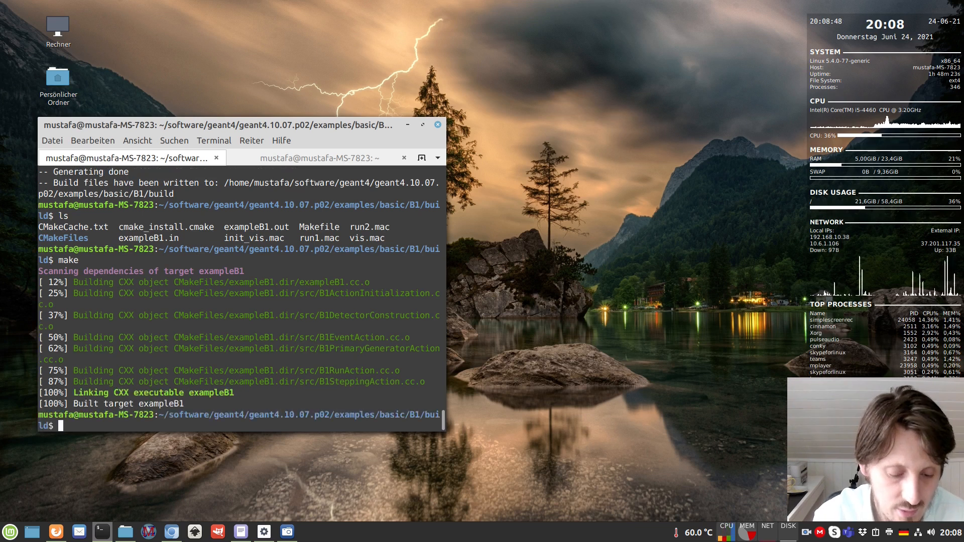
type("./")
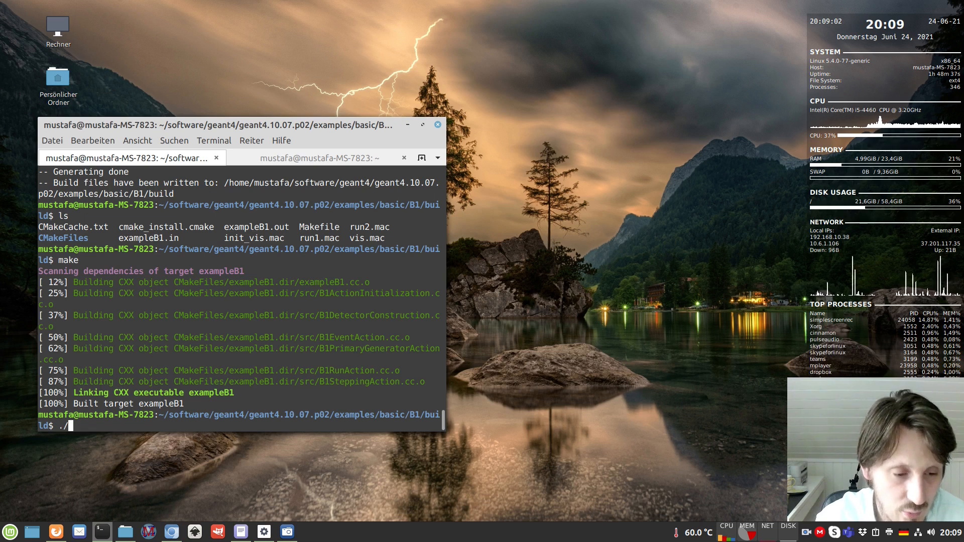
type("e")
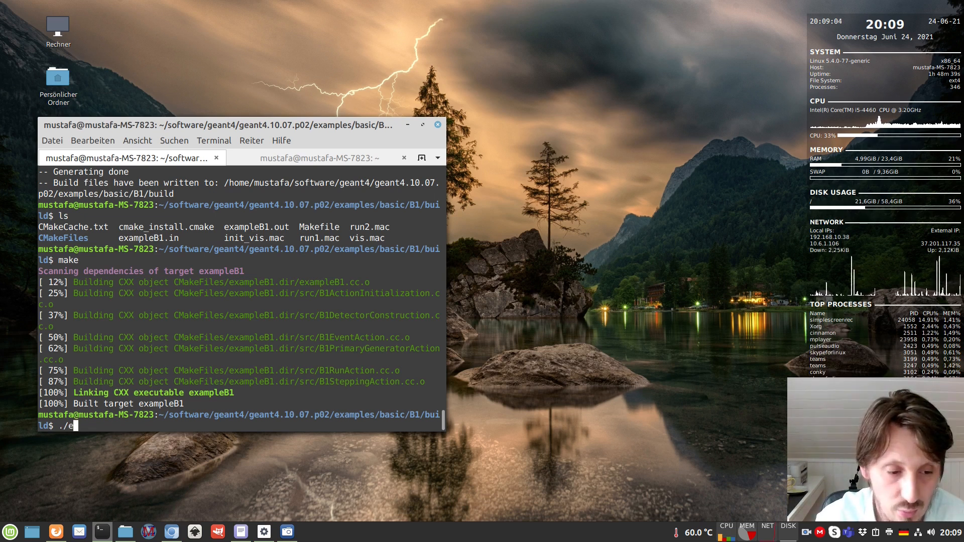
type("xampleB1")
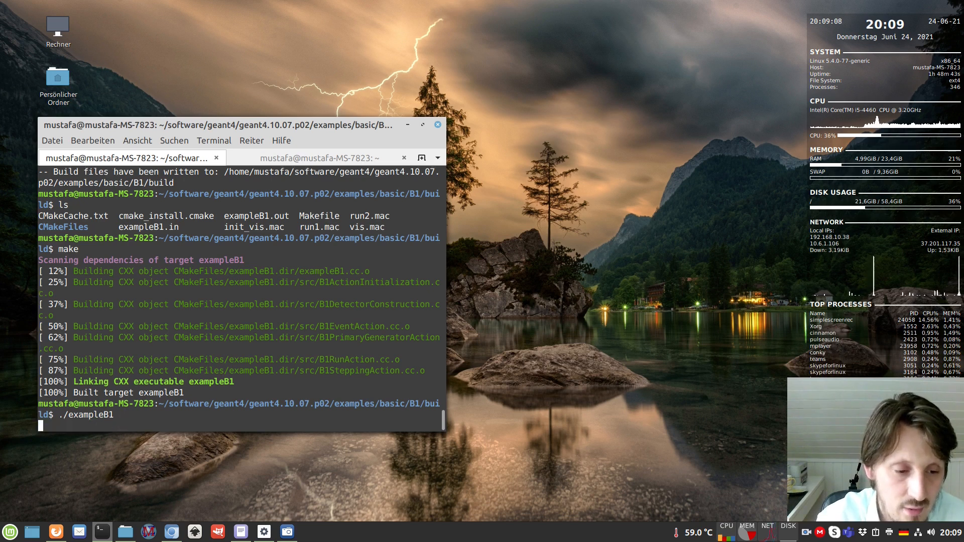
Launch exampleB1 and orbit the envelope, cone and trapezoid geometry in the viewer
key("Return")
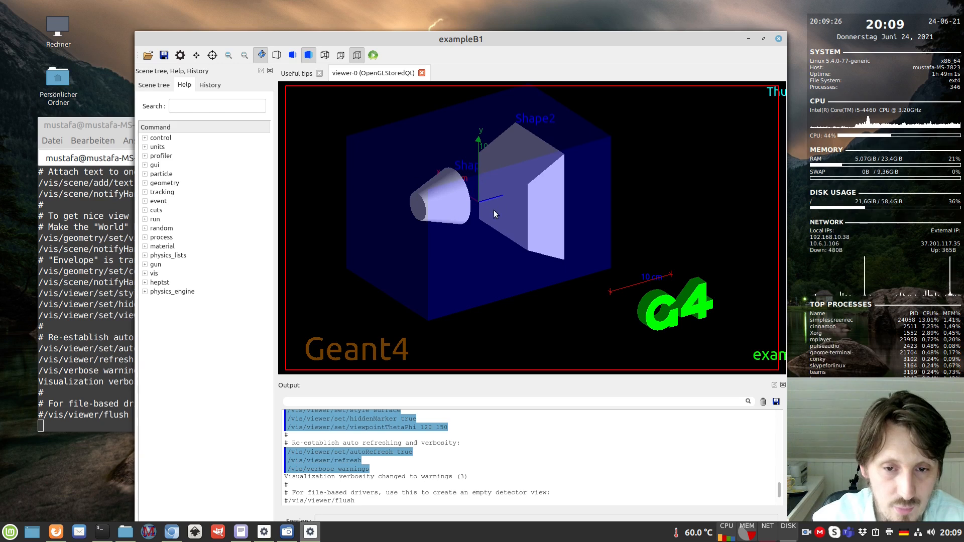
mouse_move(438, 193)
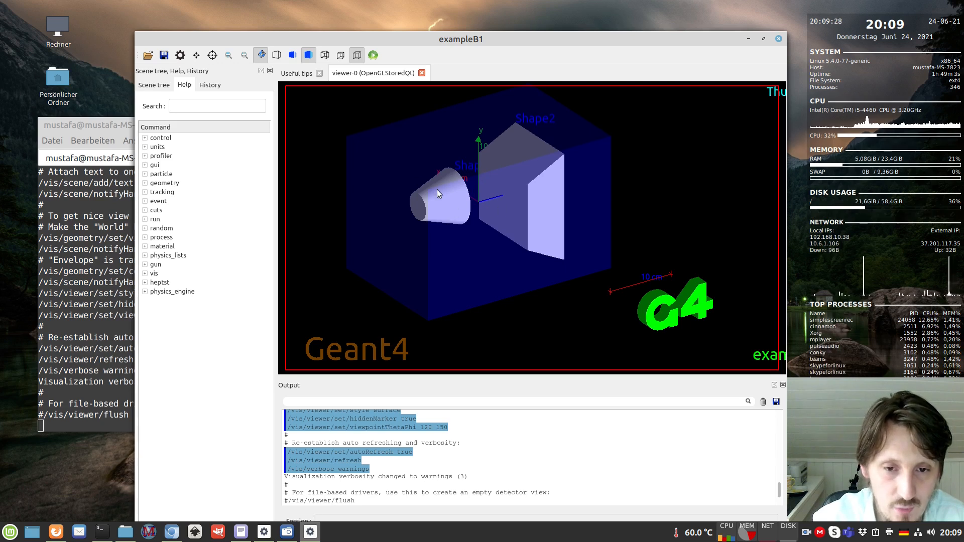
mouse_move(364, 183)
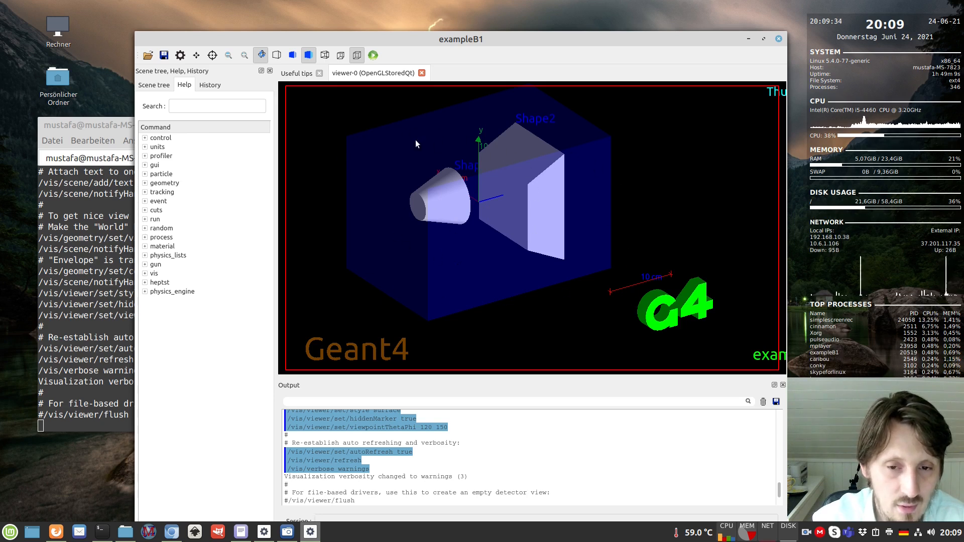
mouse_move(430, 149)
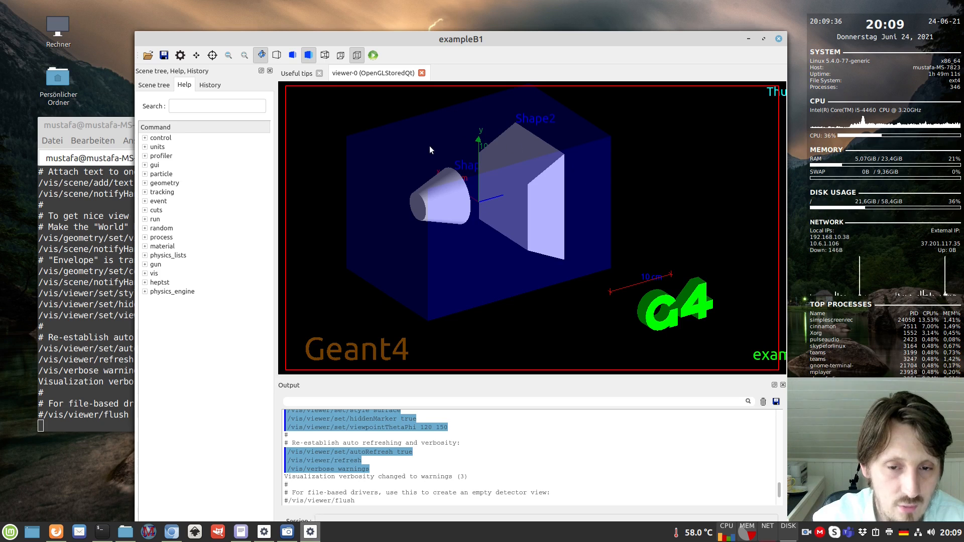
mouse_move(482, 232)
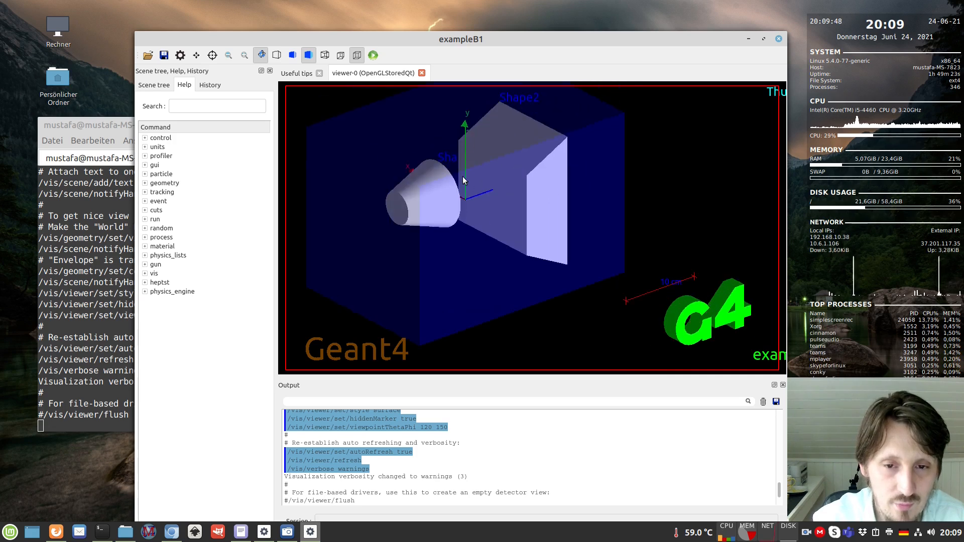
left_click_drag(463, 181, 447, 186)
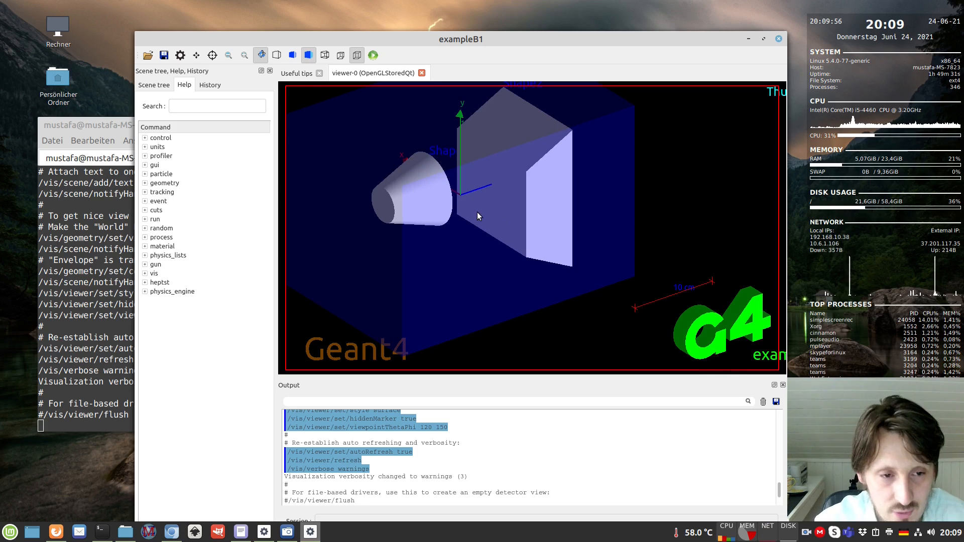
mouse_move(454, 214)
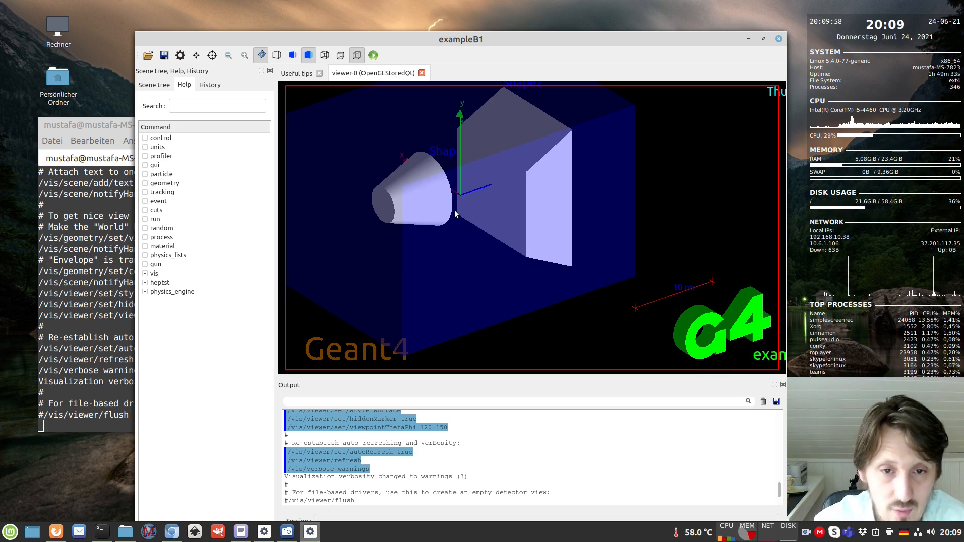
mouse_move(397, 104)
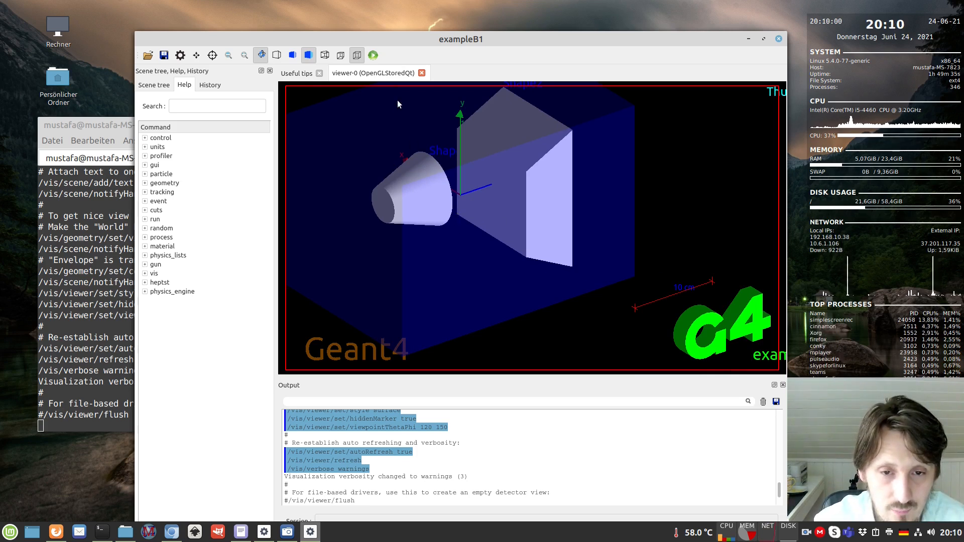
mouse_move(424, 137)
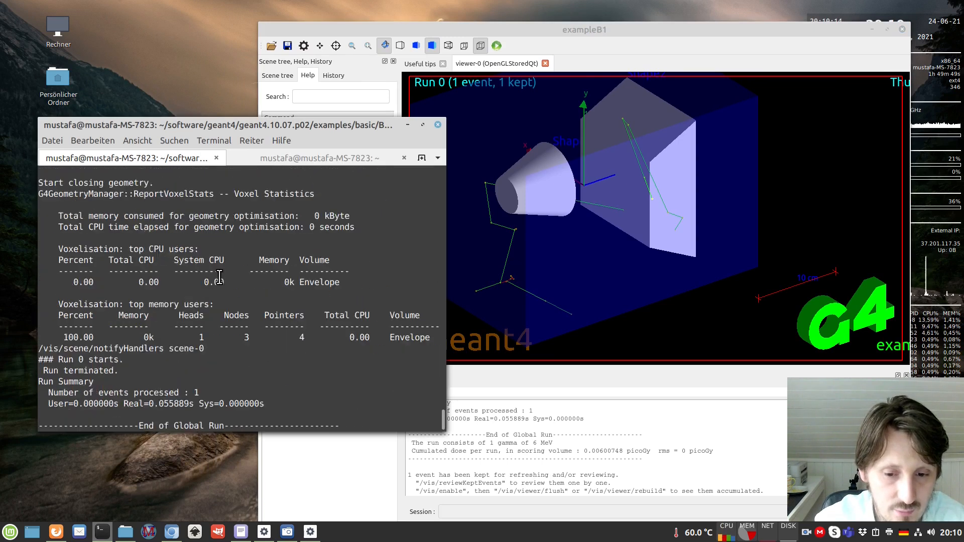
Zoom and orbit around the cone and track, then run more single-gamma events
scroll("down", 3)
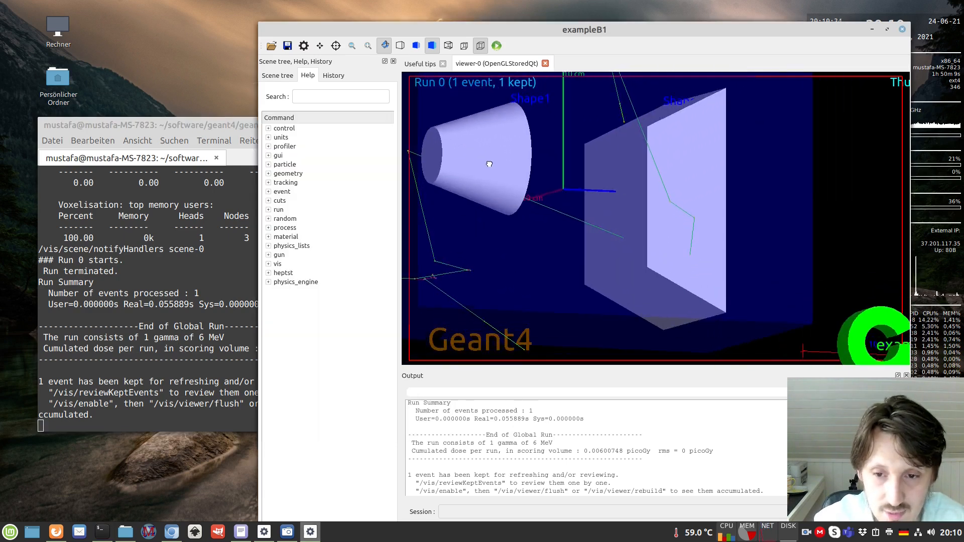
left_click_drag(489, 164, 498, 179)
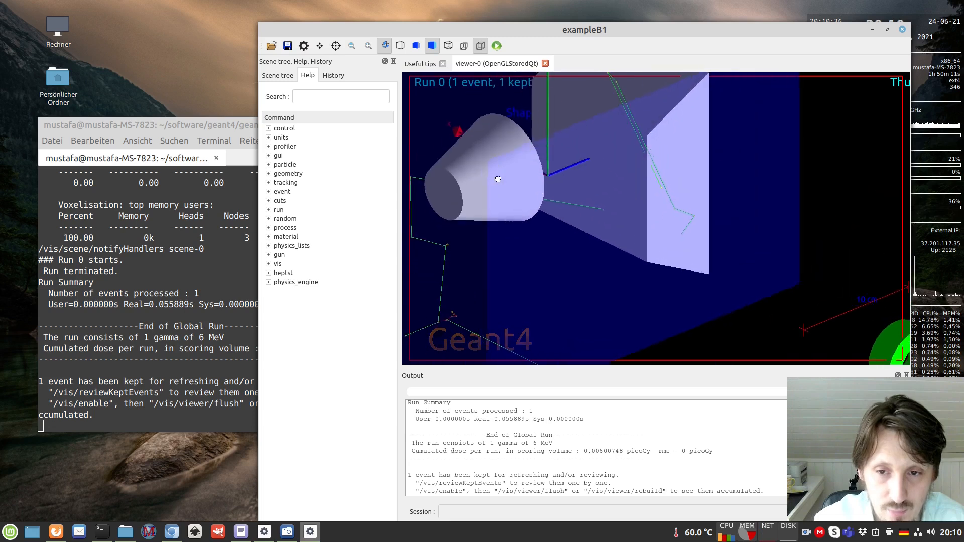
left_click_drag(498, 178, 667, 166)
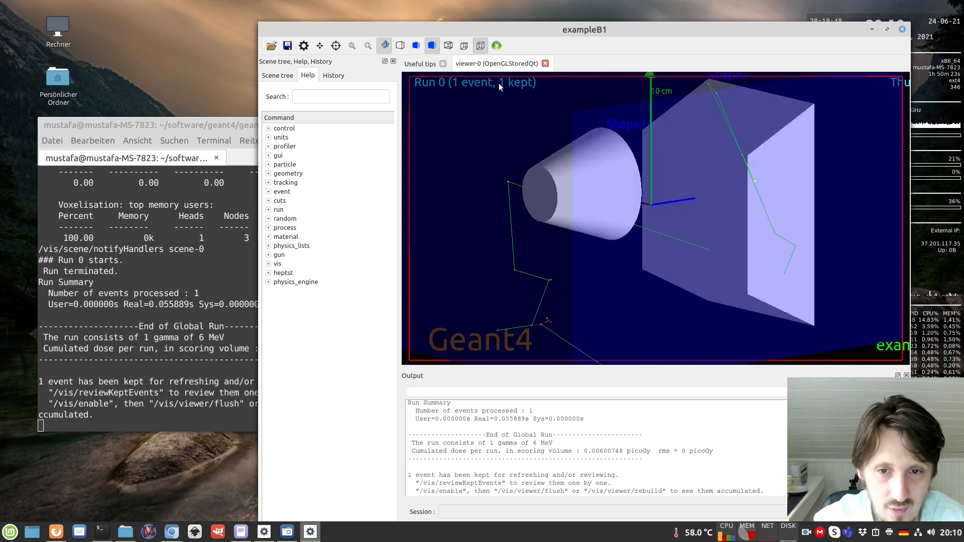
left_click(496, 45)
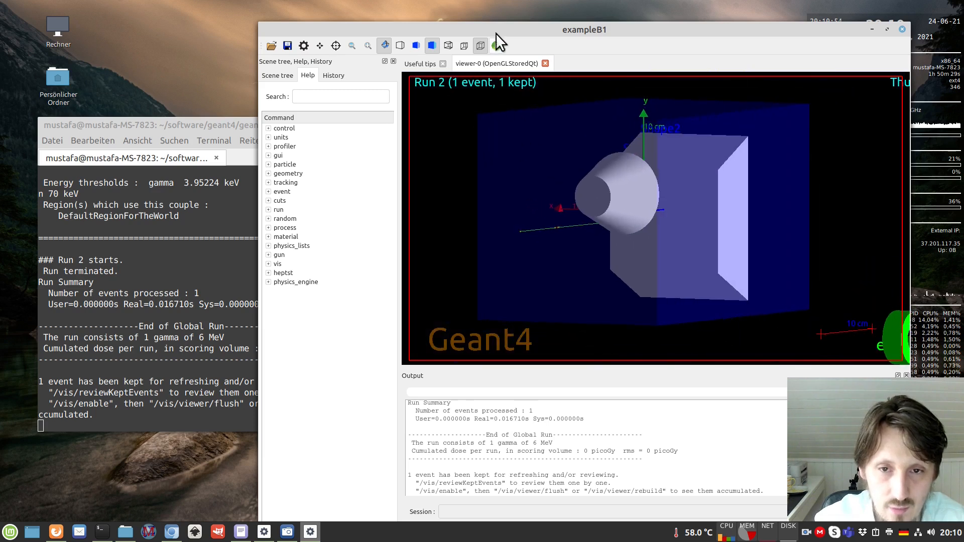
left_click(496, 46)
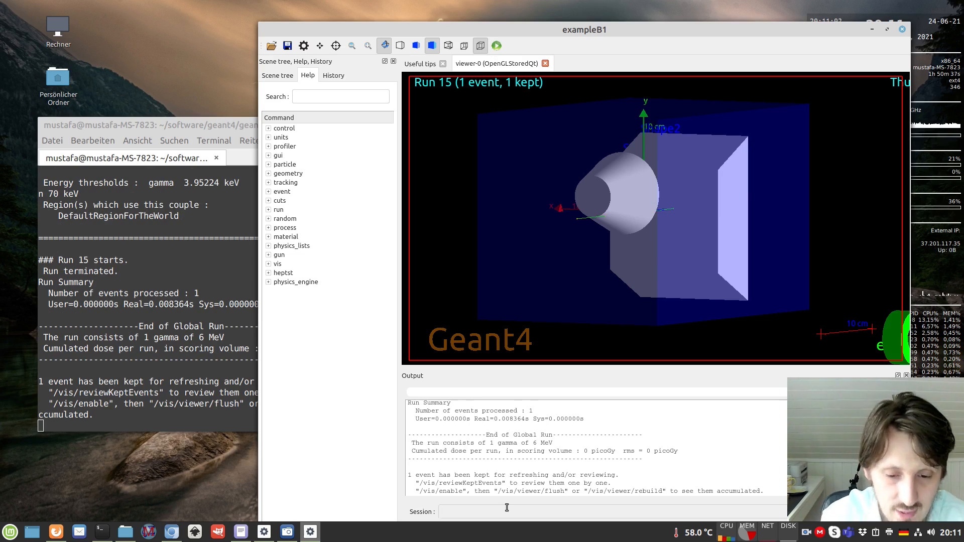
Run /run/beamOn 100 from the Session field to simulate 100 gamma events
type("/run")
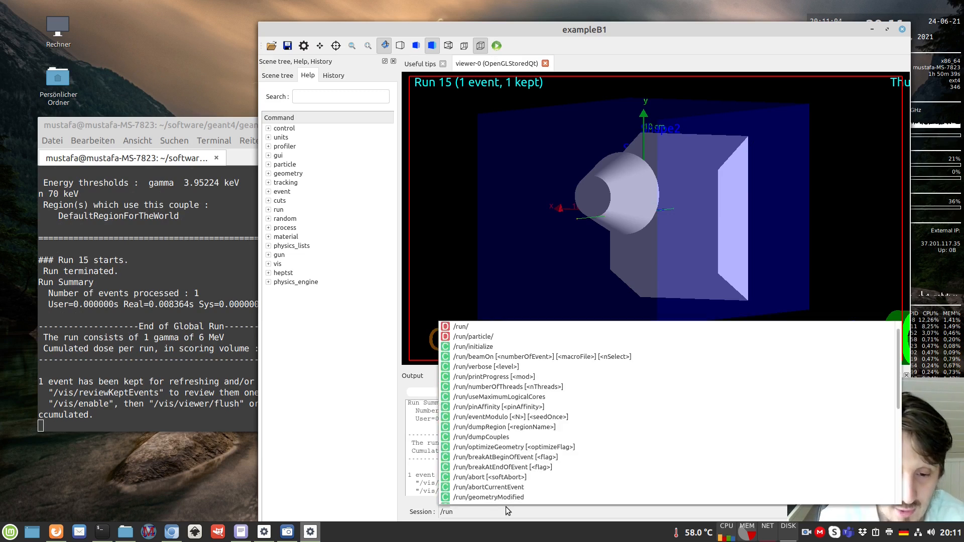
type("/beamOn")
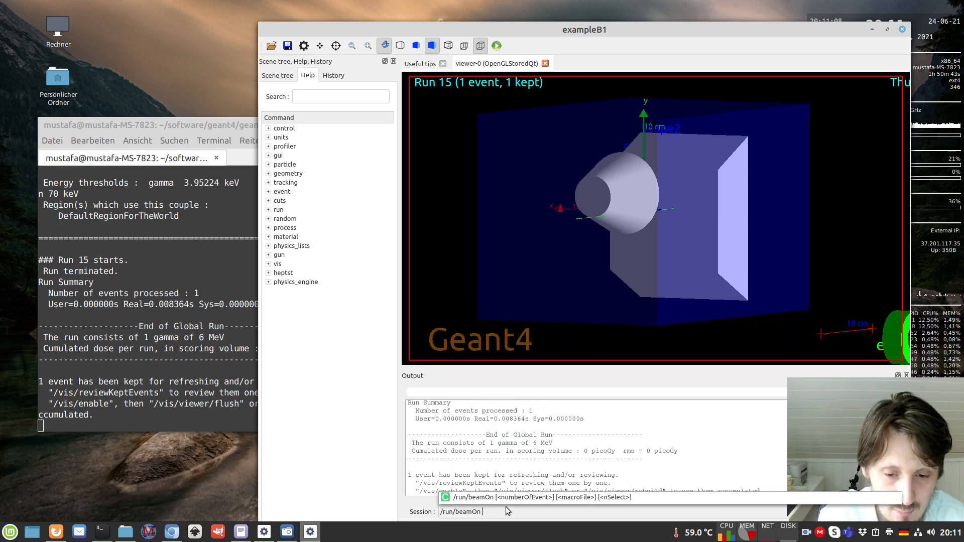
type("100")
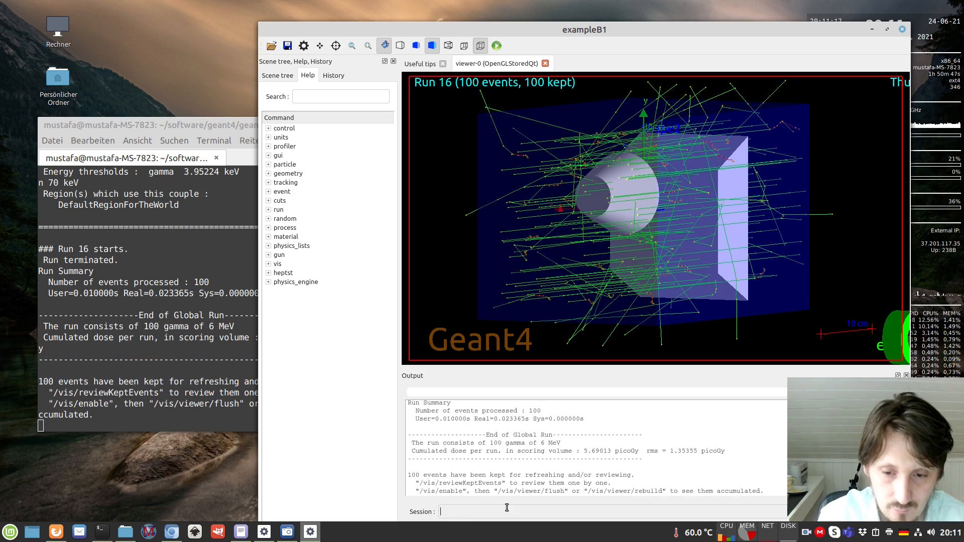
mouse_move(566, 430)
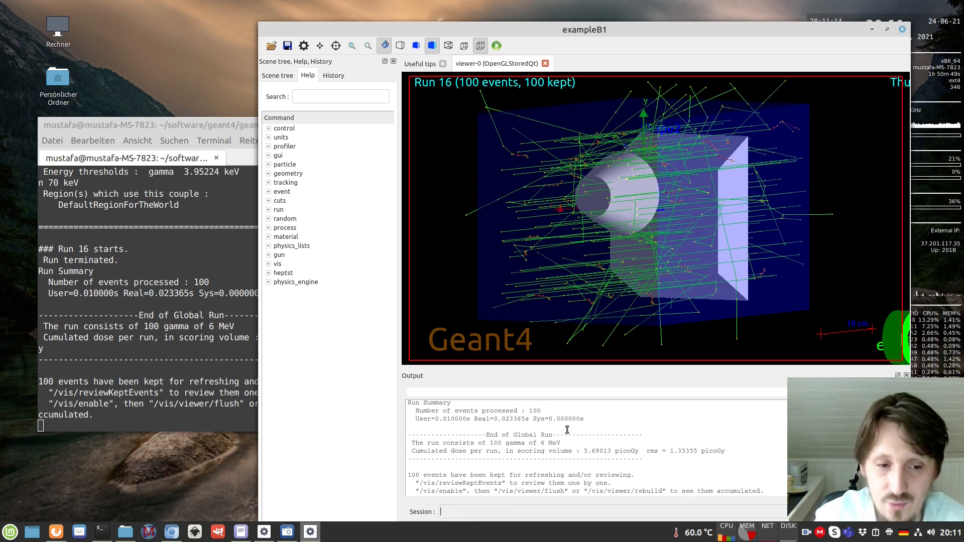